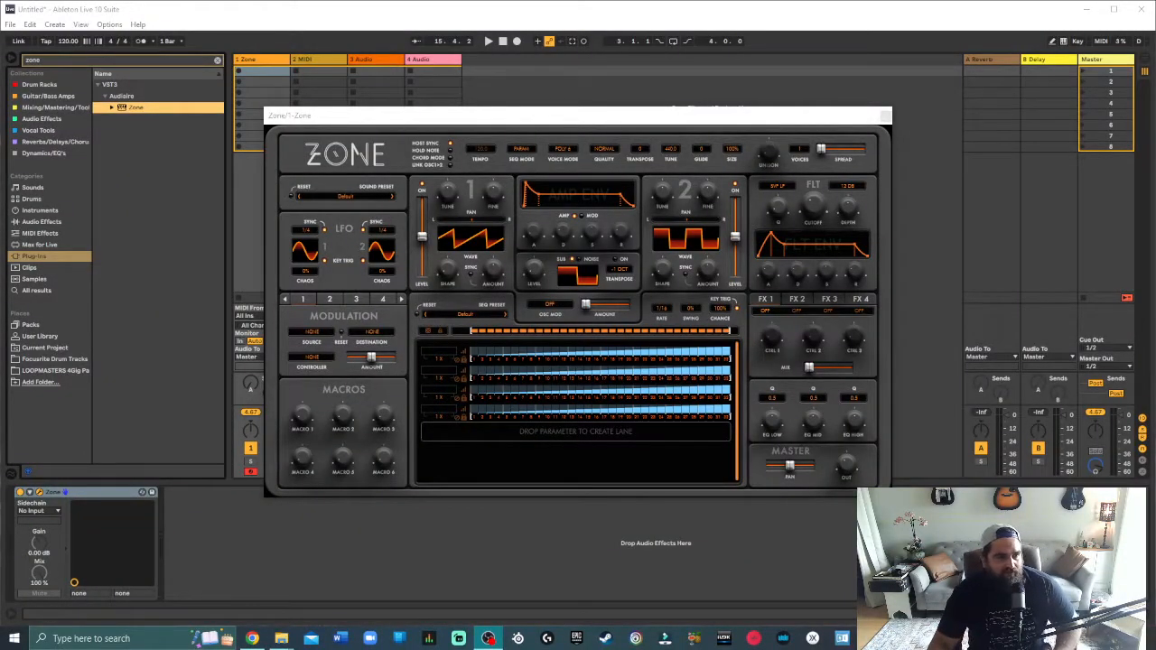
Move the Zone plugin window slightly lower over the Live session
drag(578, 115, 562, 140)
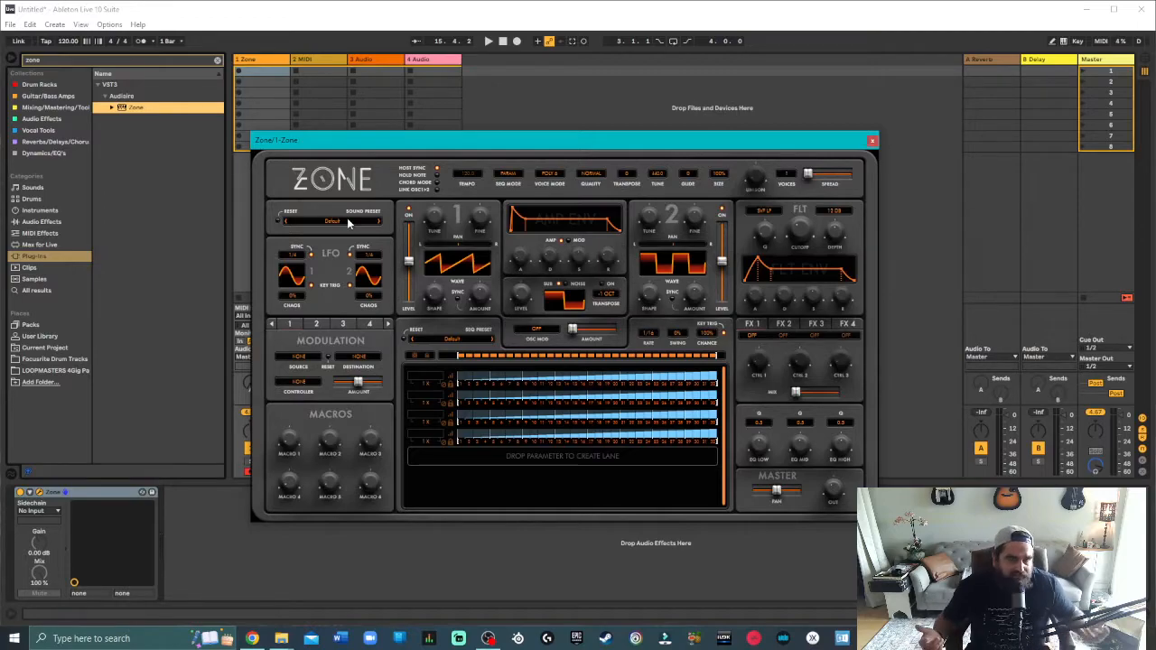
mouse_move(356, 223)
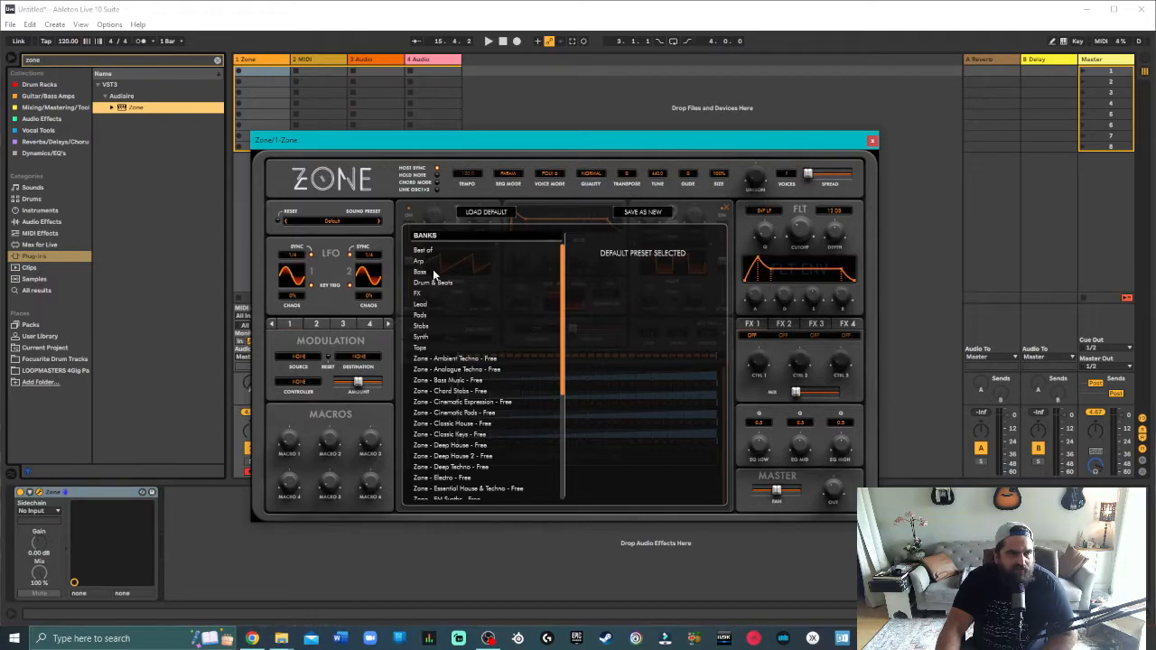
mouse_move(446, 289)
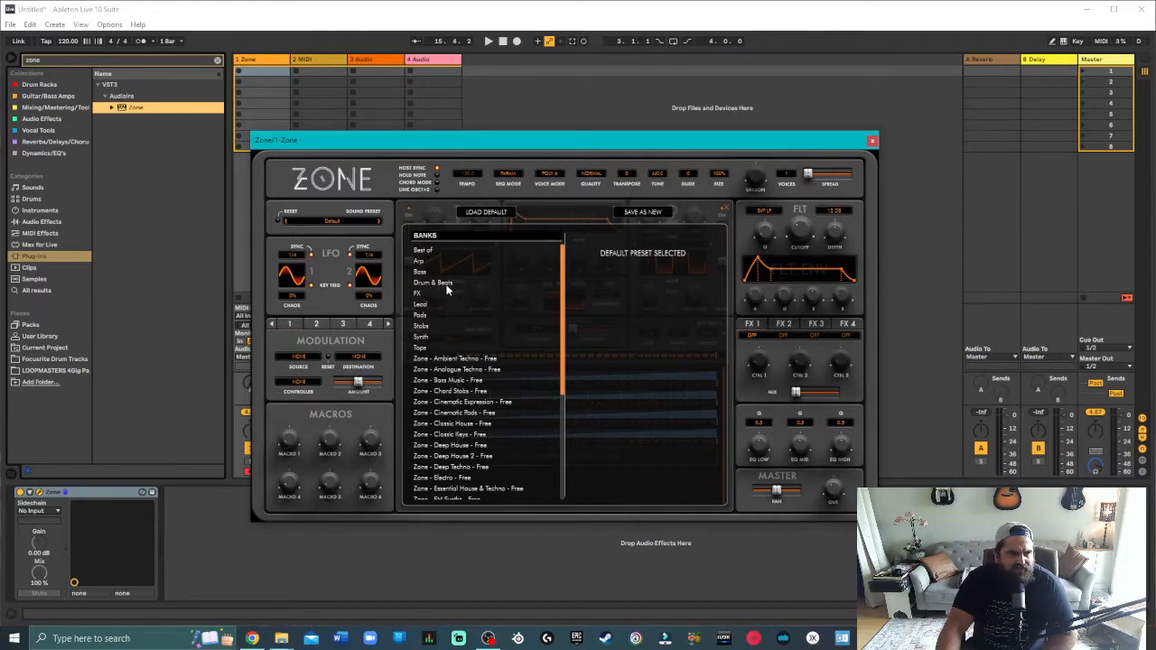
mouse_move(432, 228)
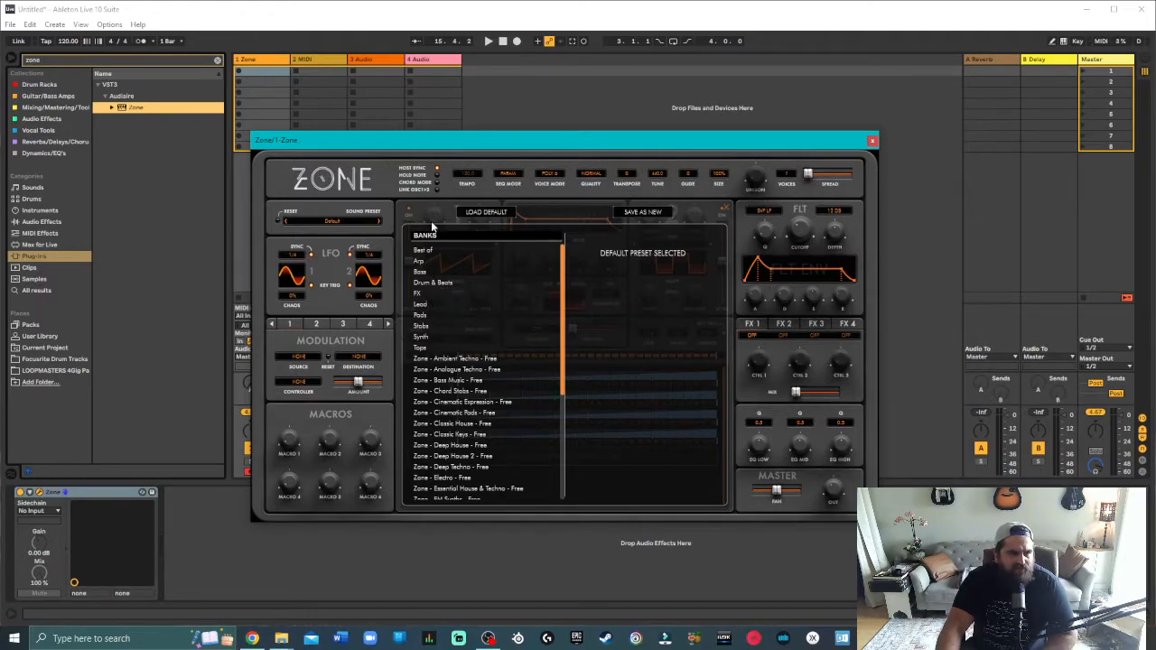
Load '01. Dark Retro Bass [SR]' from the Best of preset bank
click(423, 251)
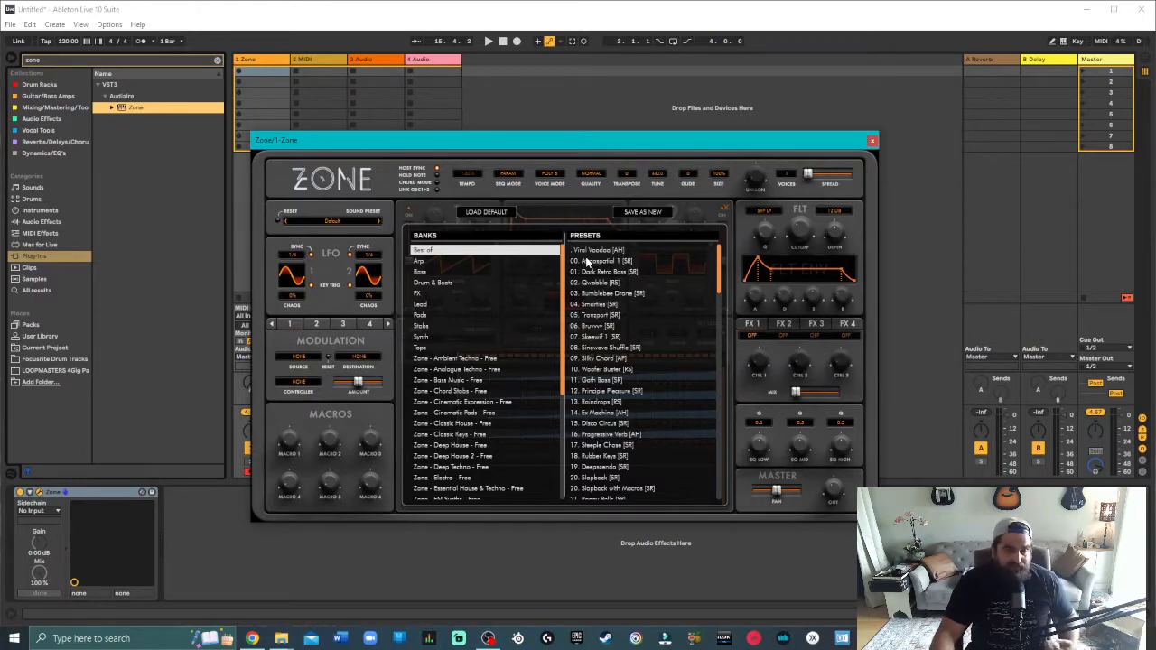
scroll(down, 3)
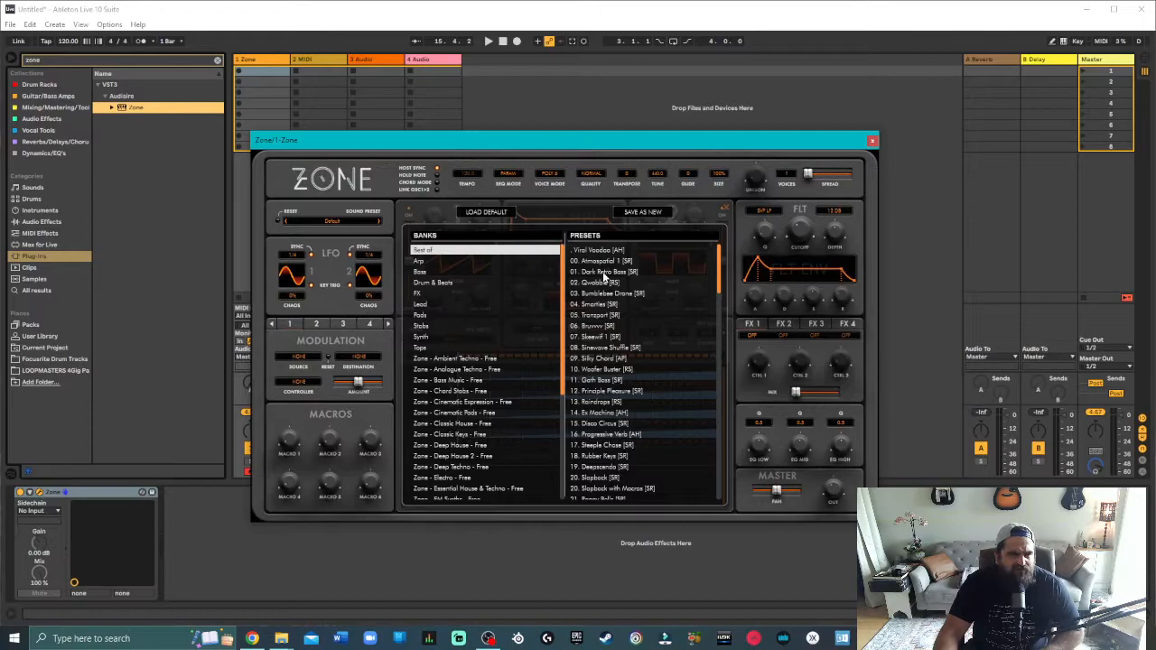
click(607, 272)
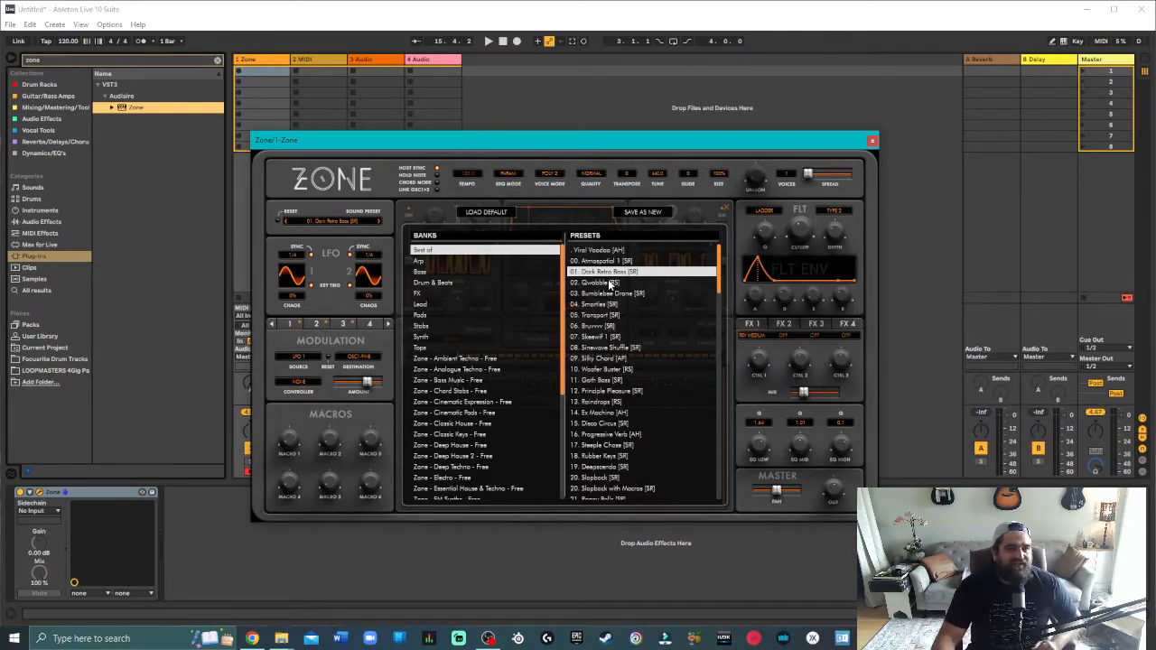
Audition '09. Silky Chord [AP]', then settle on '17. Steeple Chase [SR]' in the Best of bank
click(598, 359)
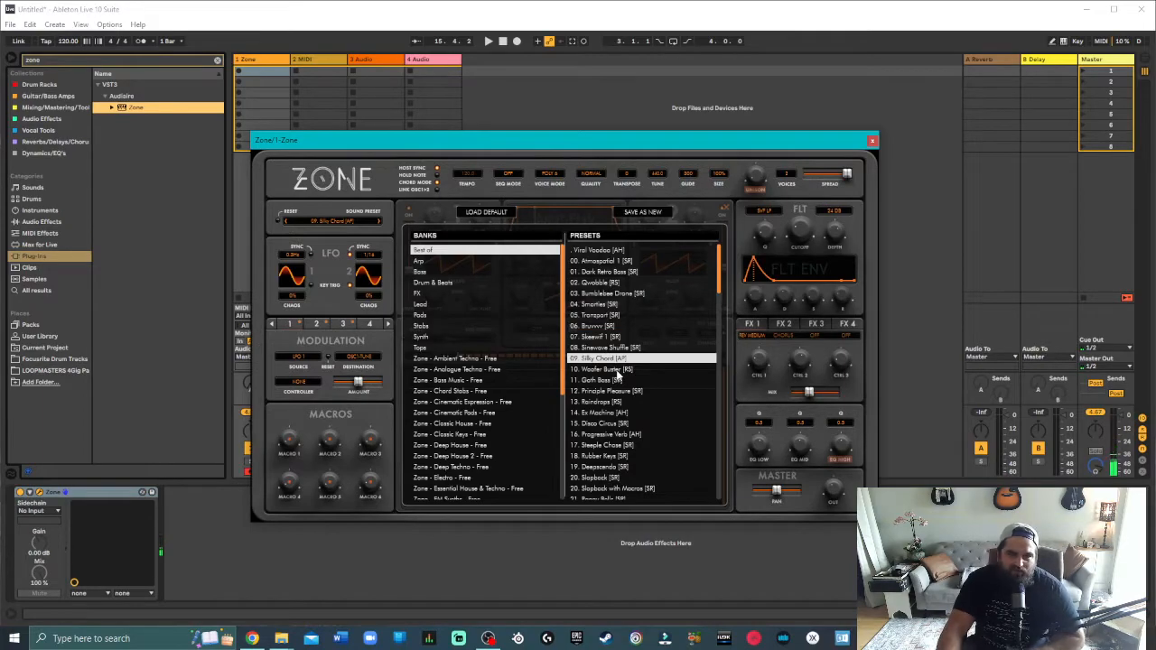
scroll(down, 3)
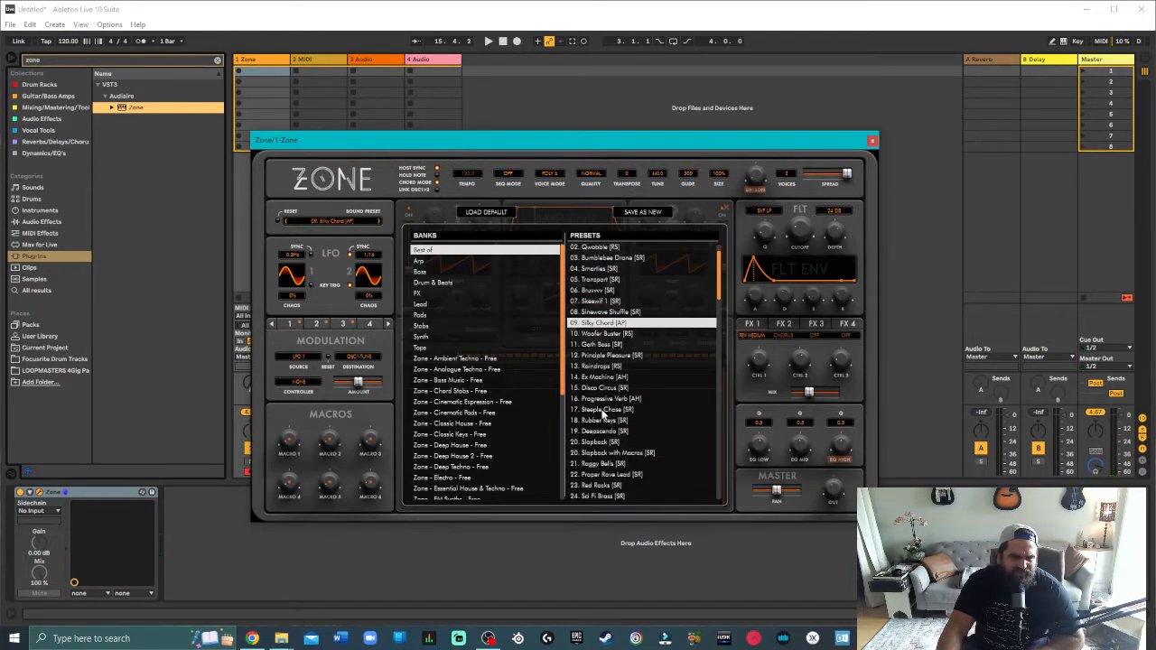
click(600, 409)
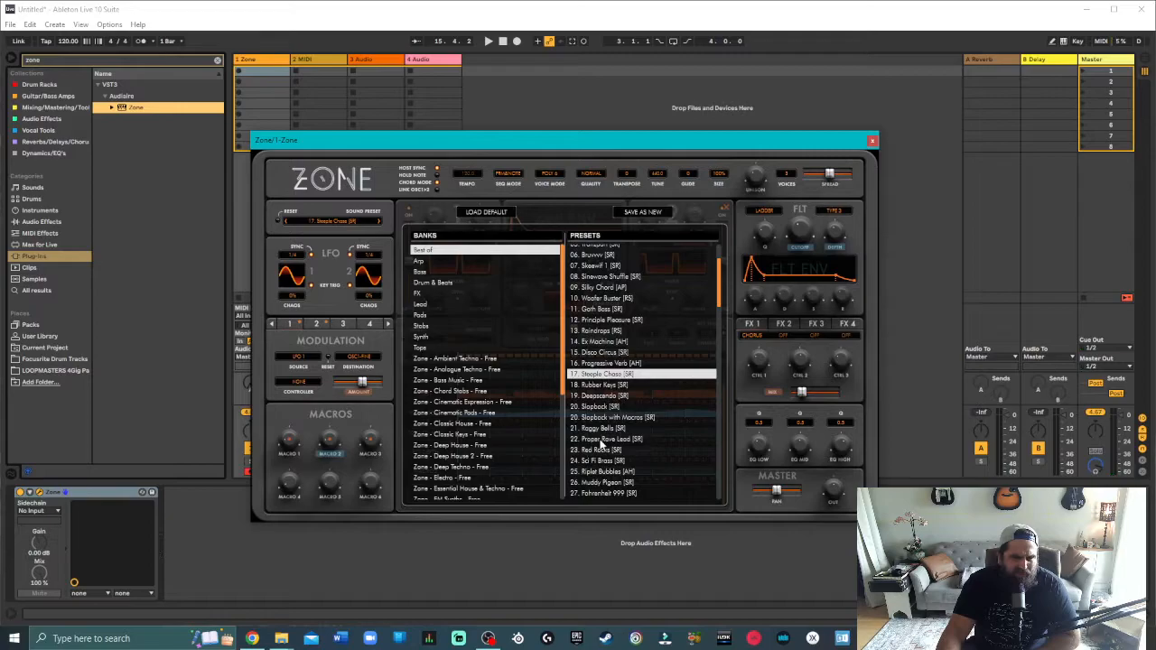
Load '21. Proper Rave Lead [SR]', then switch the browser to the Arp bank
click(612, 439)
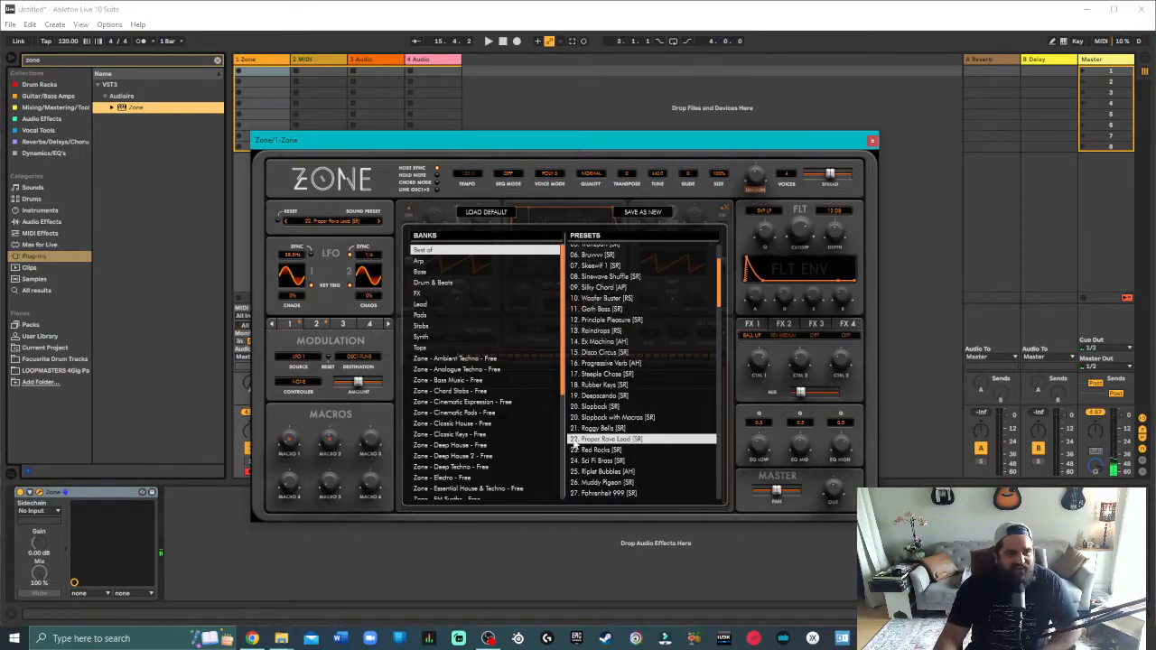
click(420, 260)
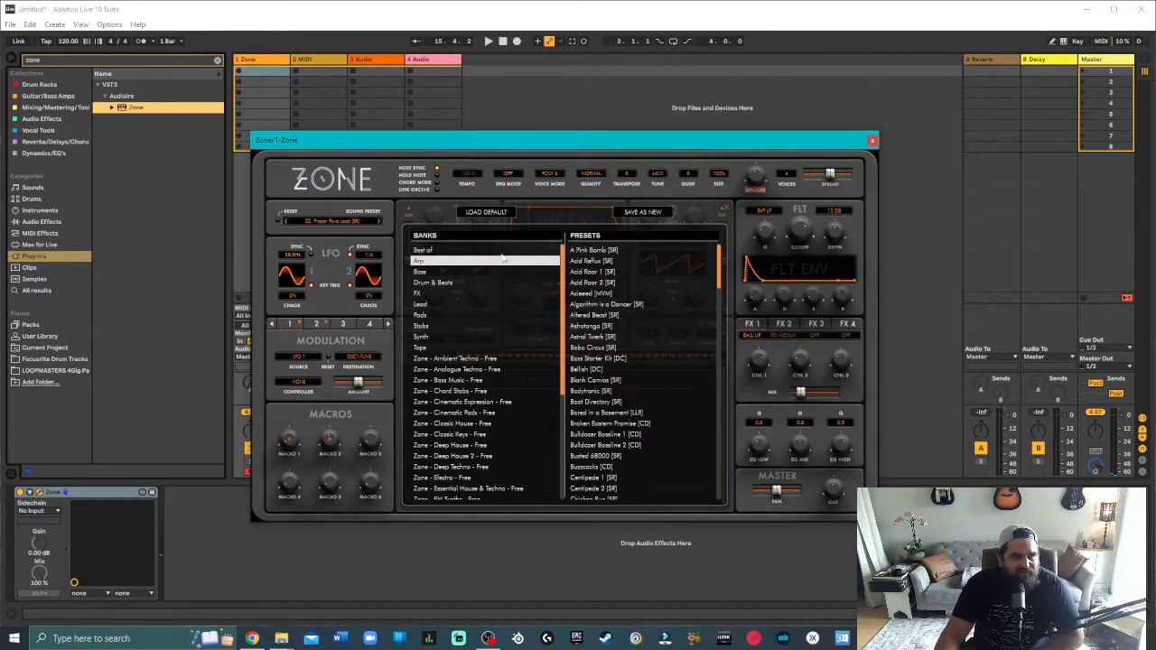
Load 'A Pink Bomb [SR]', the first preset in the Arp bank
click(590, 250)
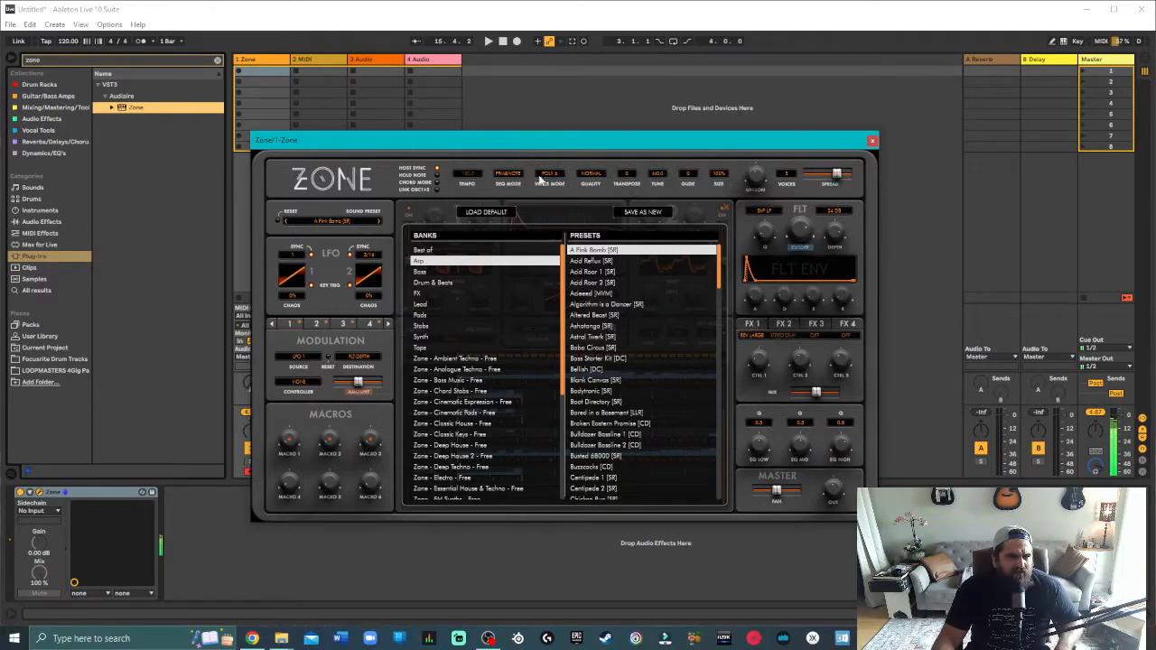
click(549, 173)
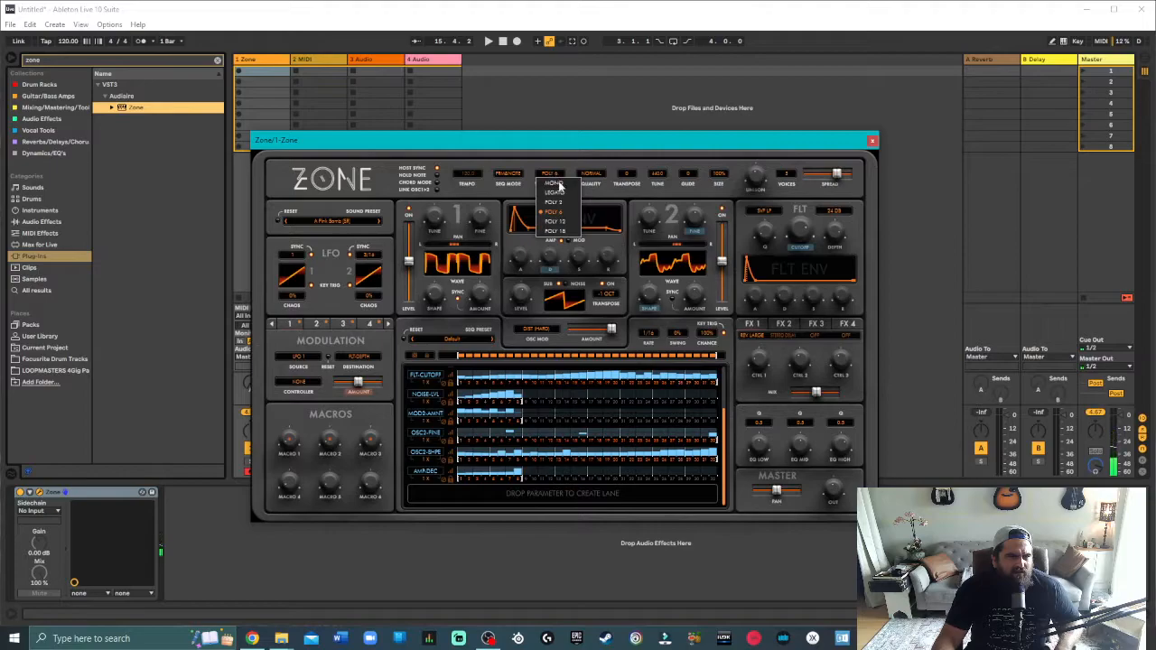
click(553, 184)
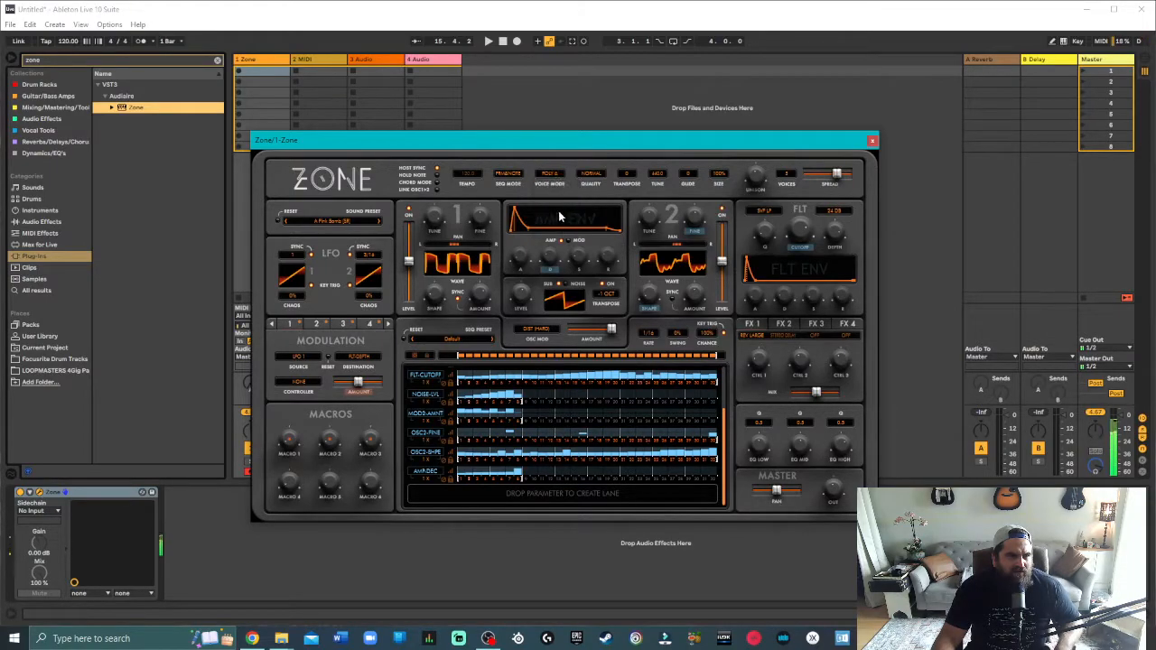
click(329, 220)
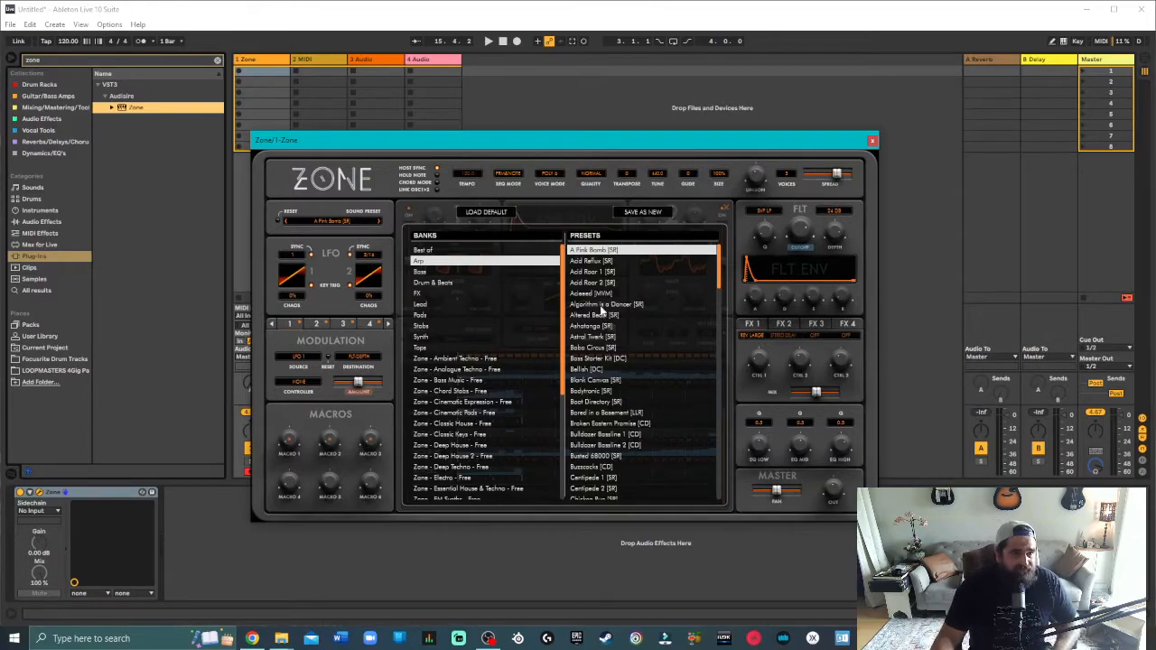
Audition the Arp presets 'Altered Beast [SR]' and 'Bodytronic [SR]', then move down toward 'Dirty Buzzer [AP]'
click(591, 315)
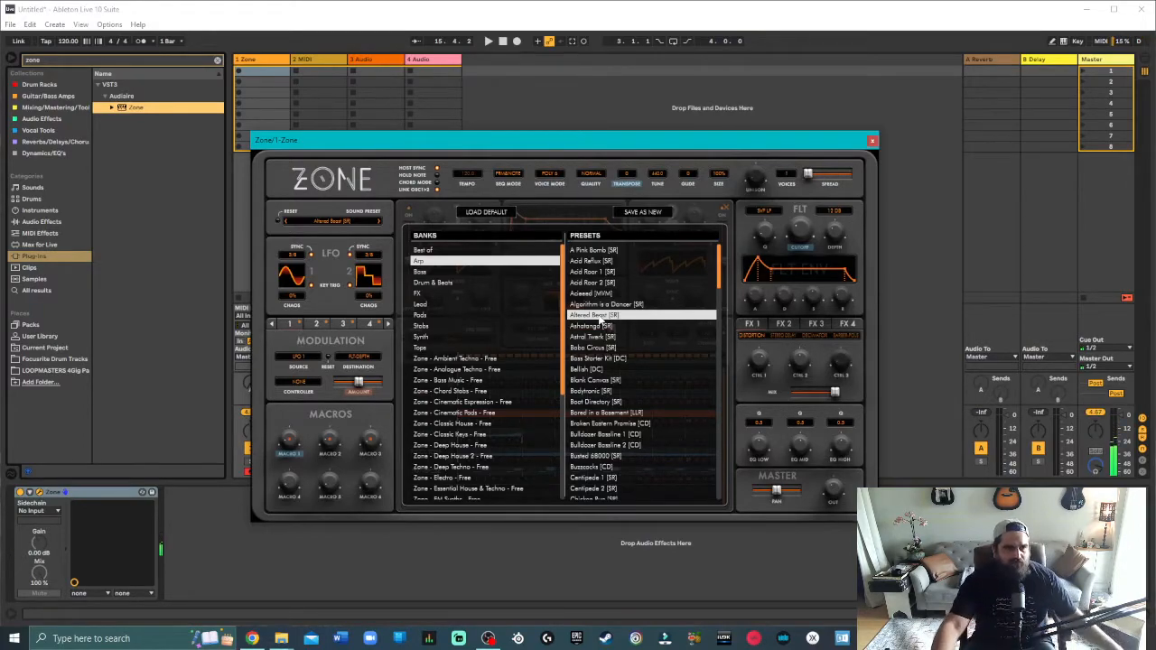
click(592, 390)
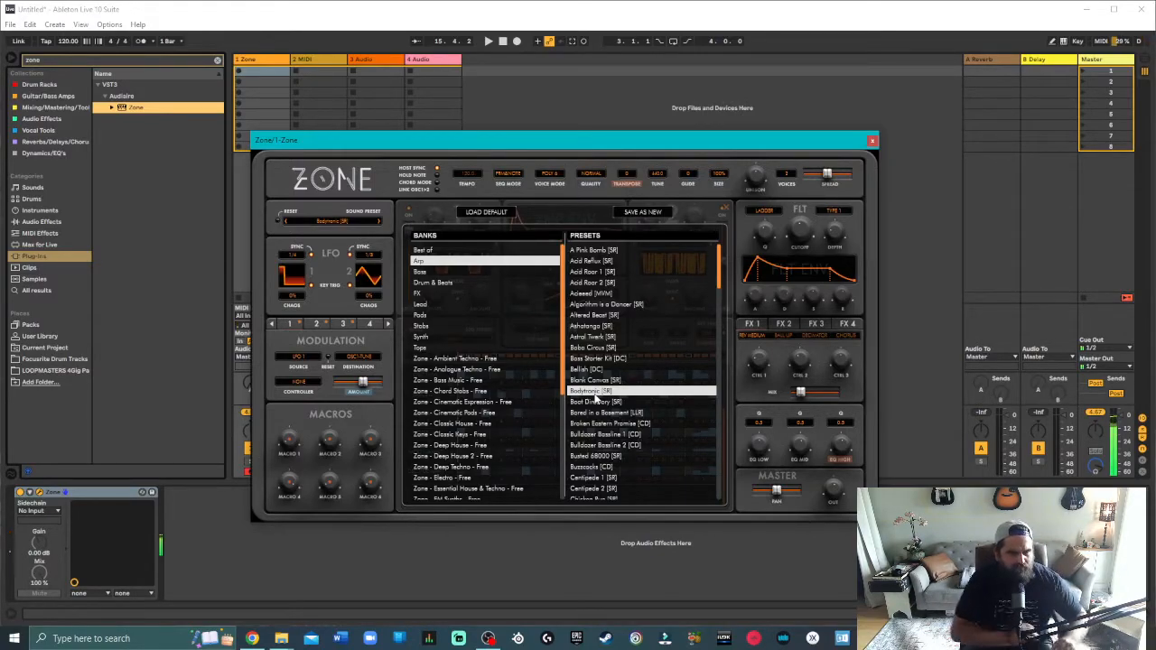
scroll(down, 3)
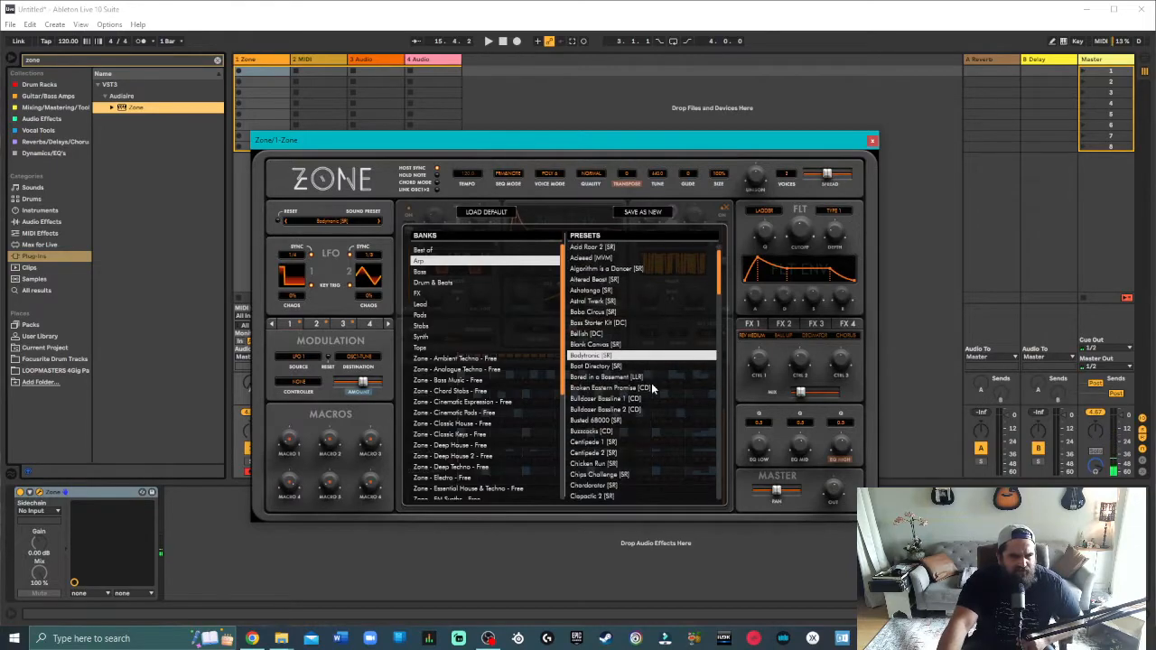
scroll(down, 3)
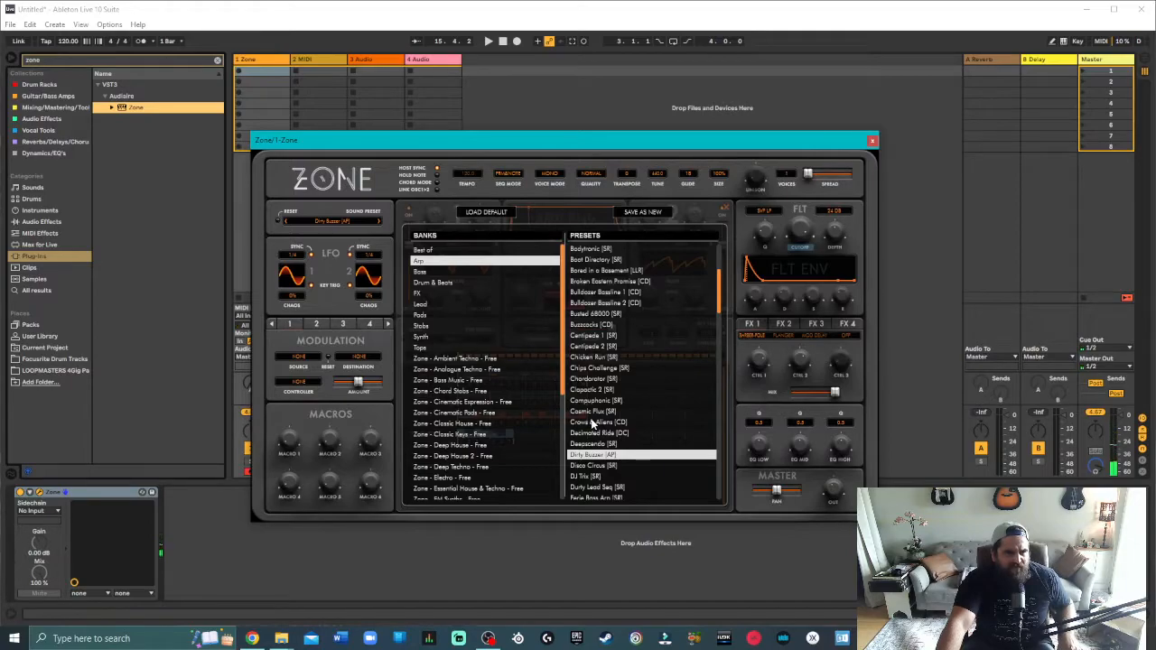
click(588, 422)
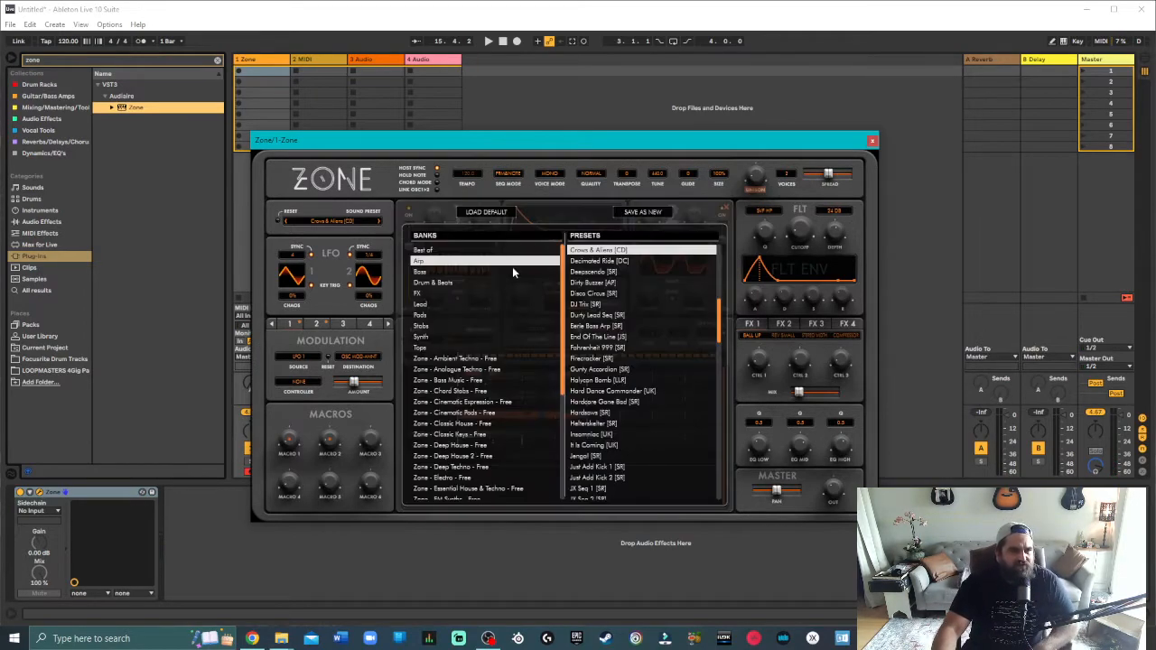
Switch to the Drum & Beats bank and audition 'A Warehouse 2' and 'Bit Bashed'
click(442, 283)
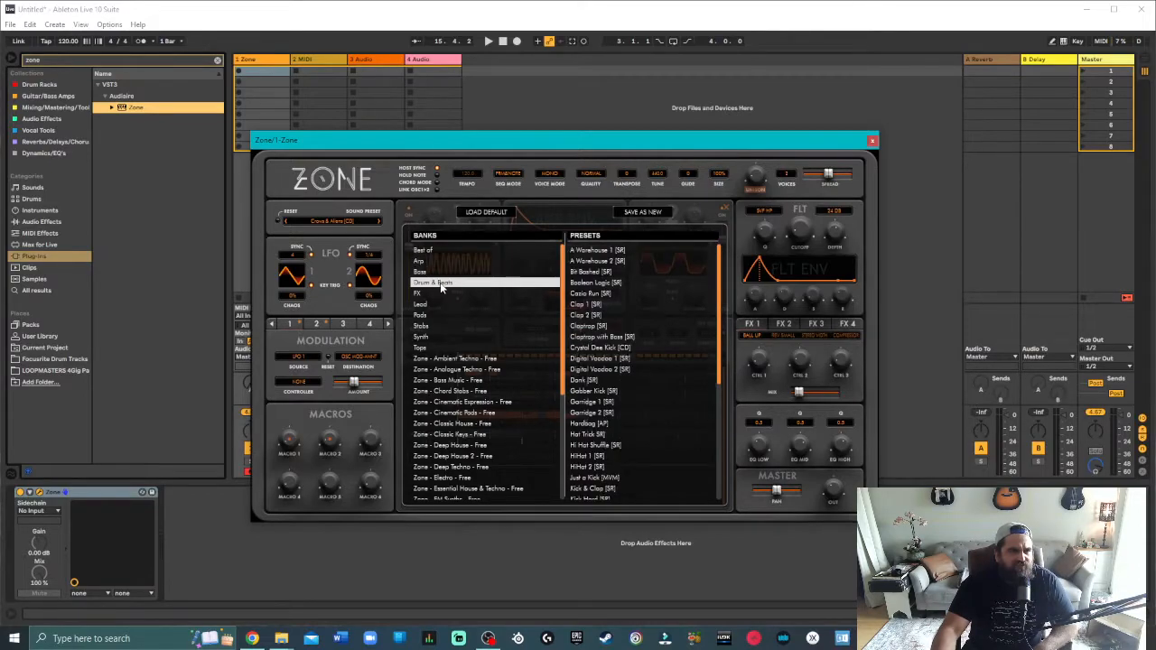
click(596, 250)
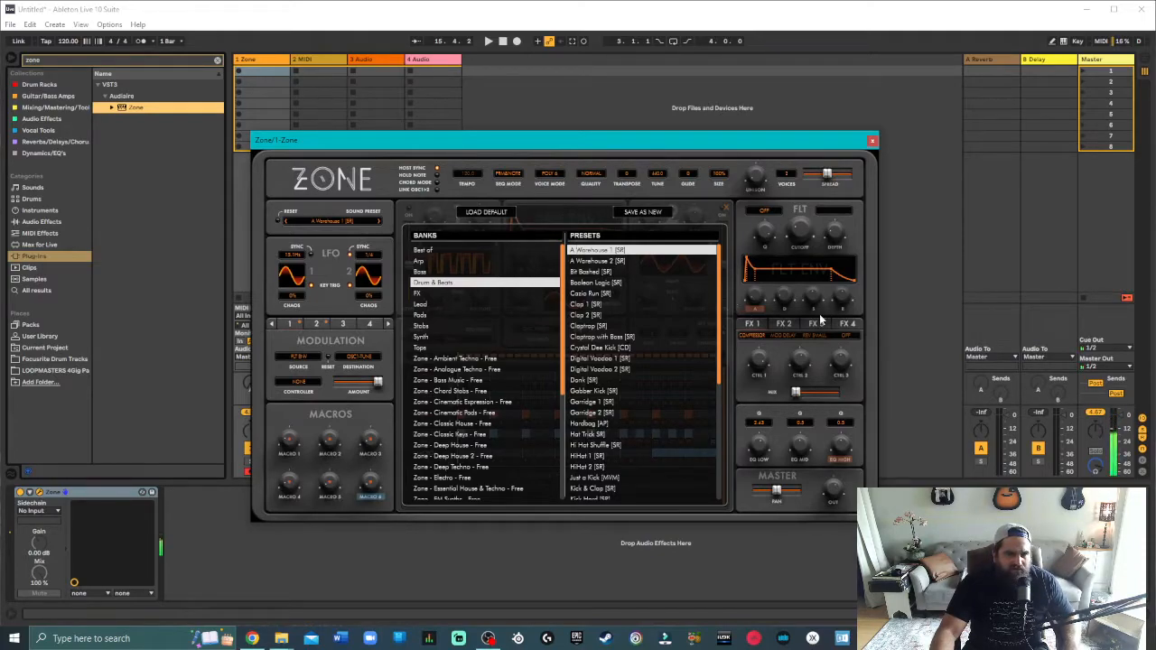
drag(560, 140, 560, 145)
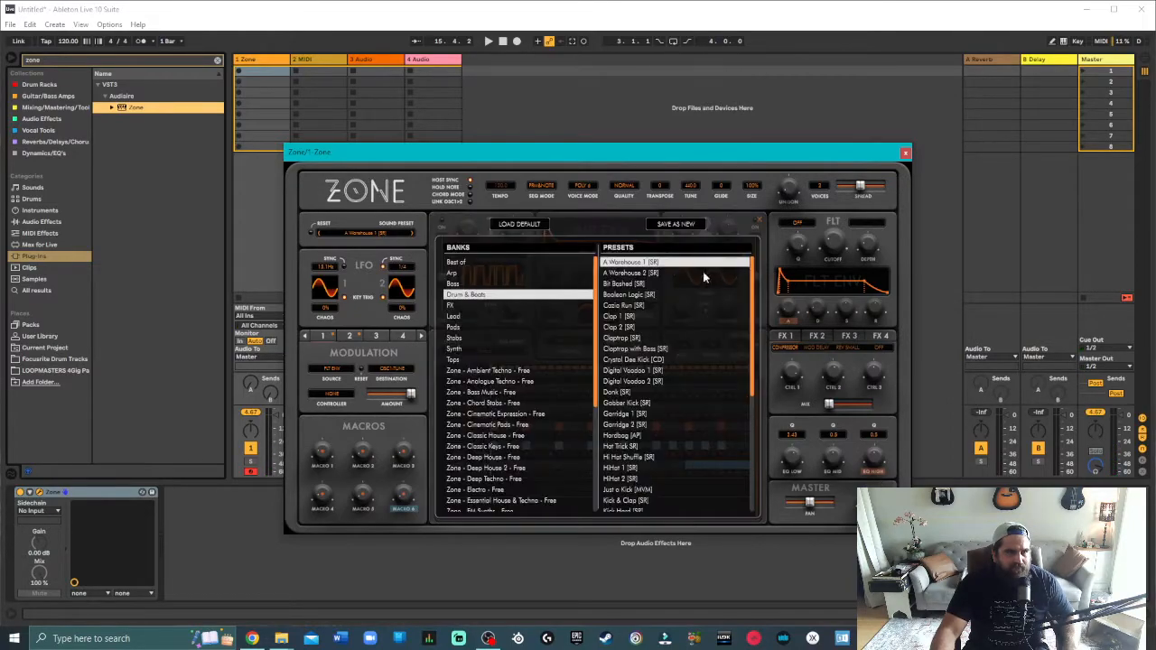
click(630, 273)
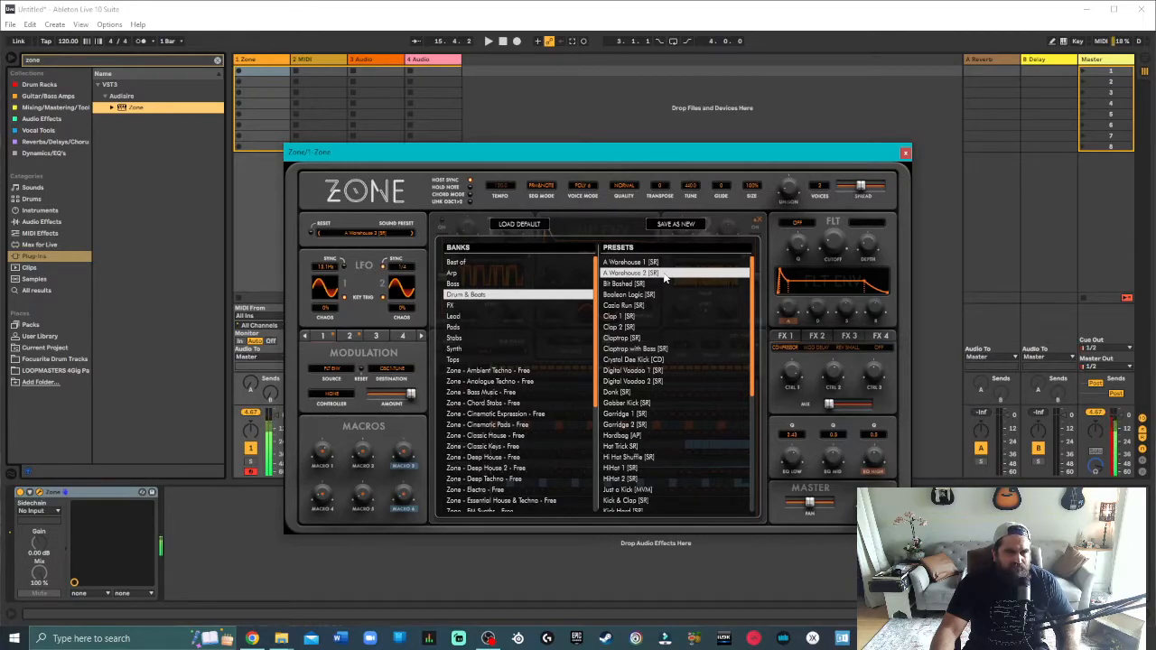
click(623, 284)
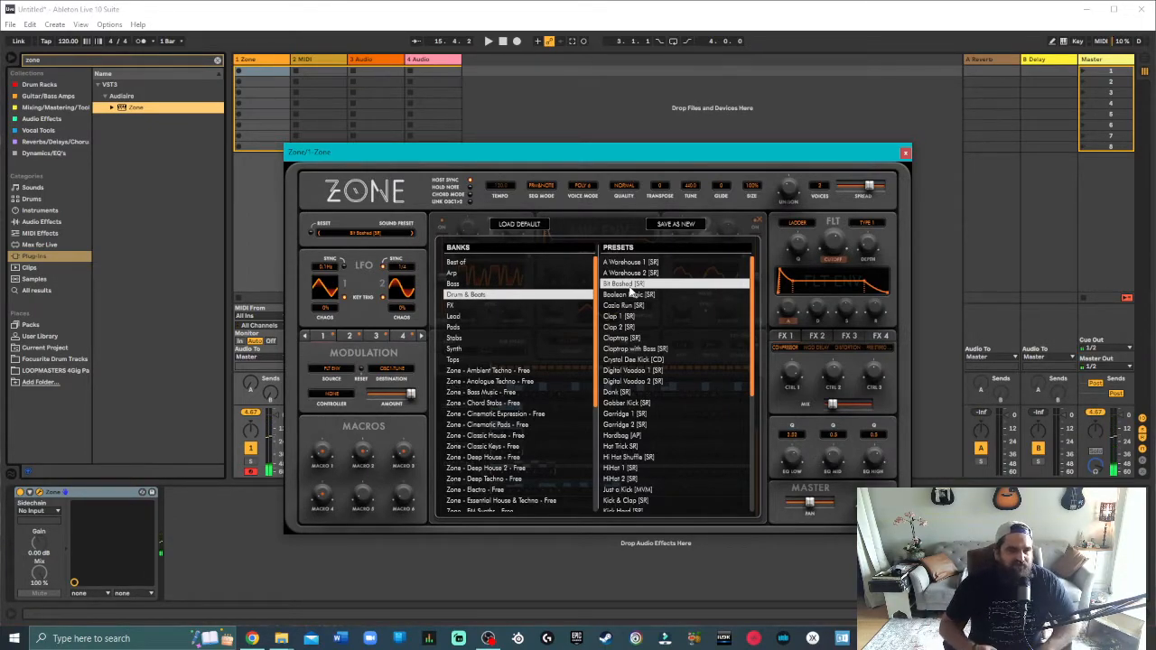
Audition Hi Hat Shuffle, Just a Kick, Kick & Clap and Kick Snare, ending on 'Techno Kicks [SR]'
click(628, 457)
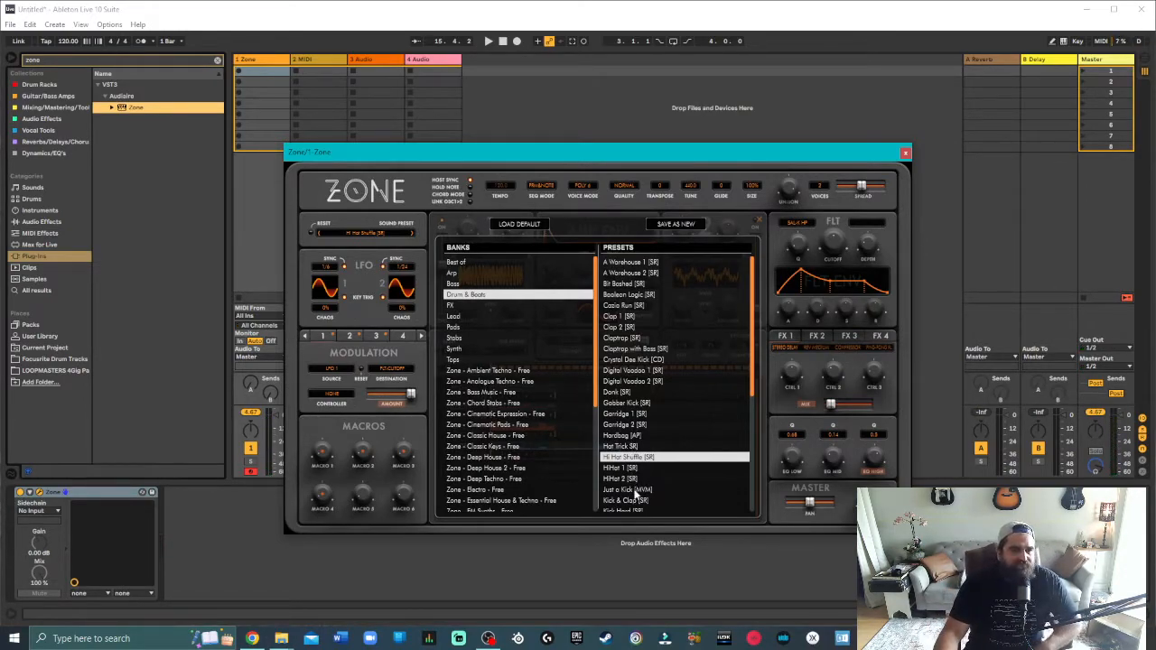
click(628, 490)
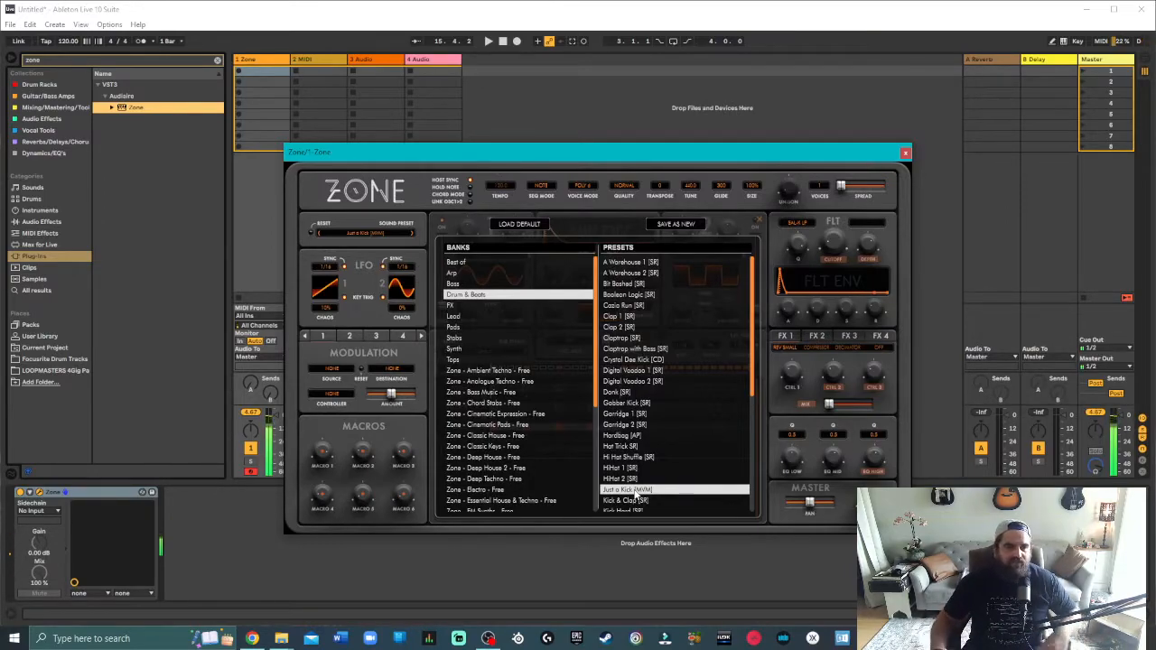
click(621, 465)
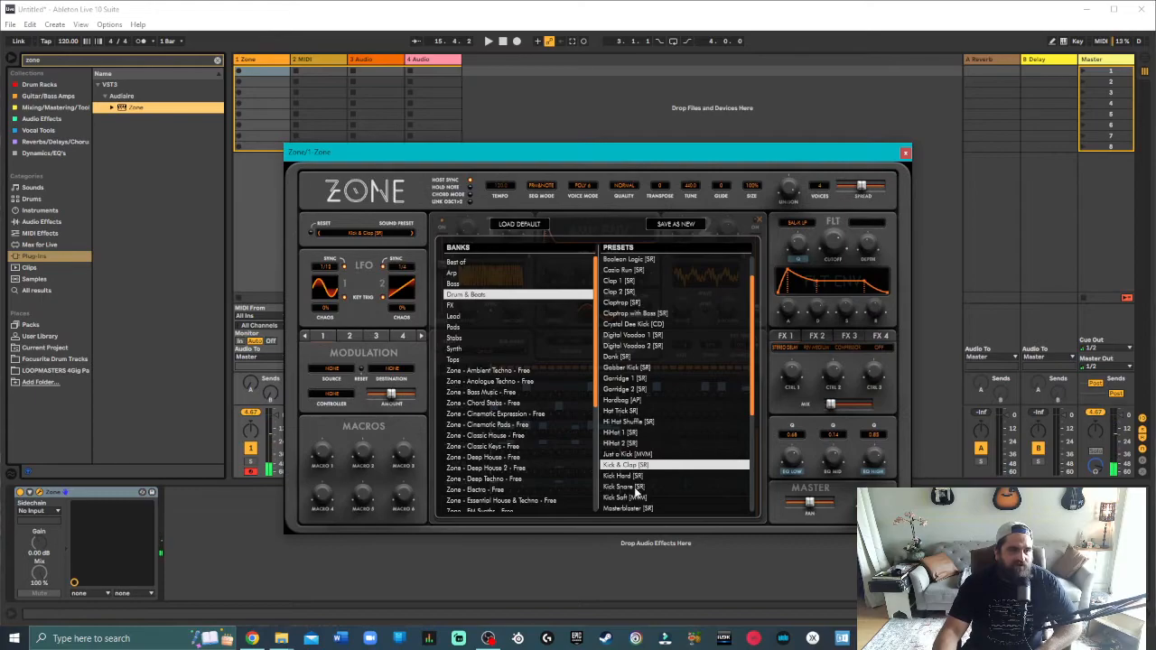
click(624, 486)
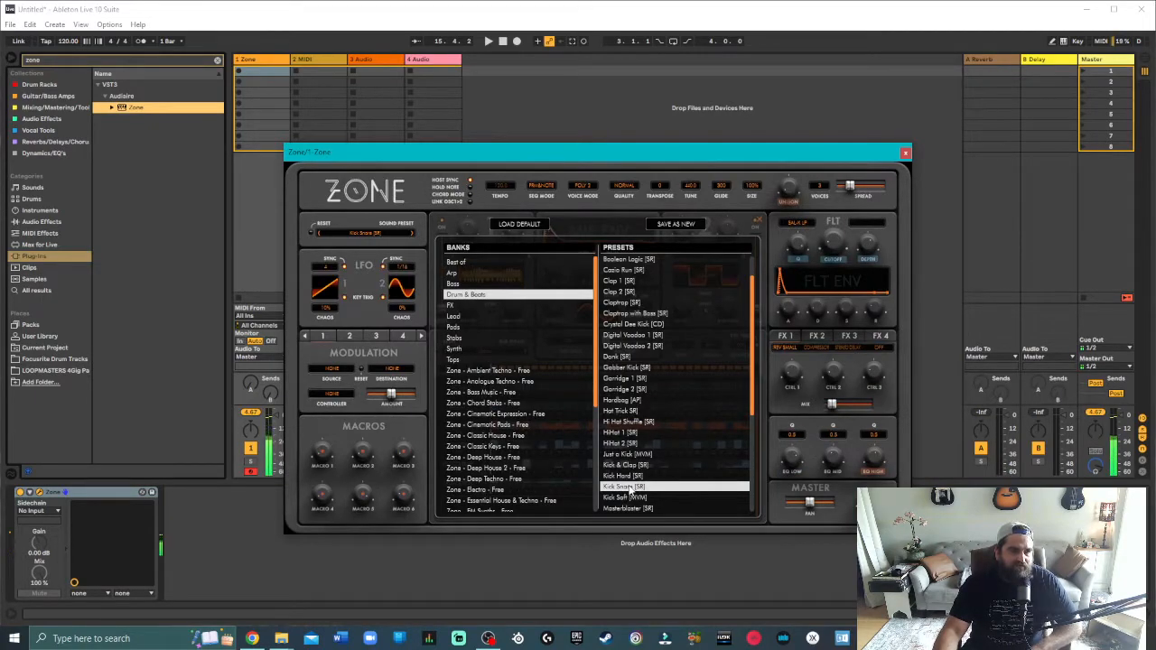
scroll(down, 3)
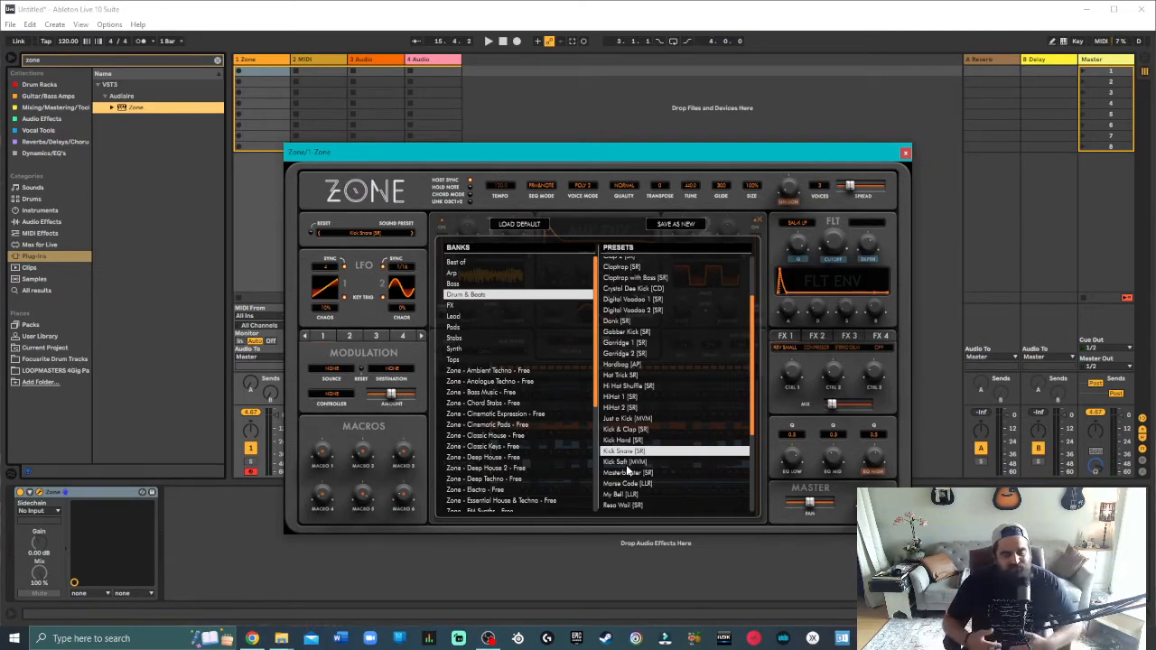
scroll(down, 3)
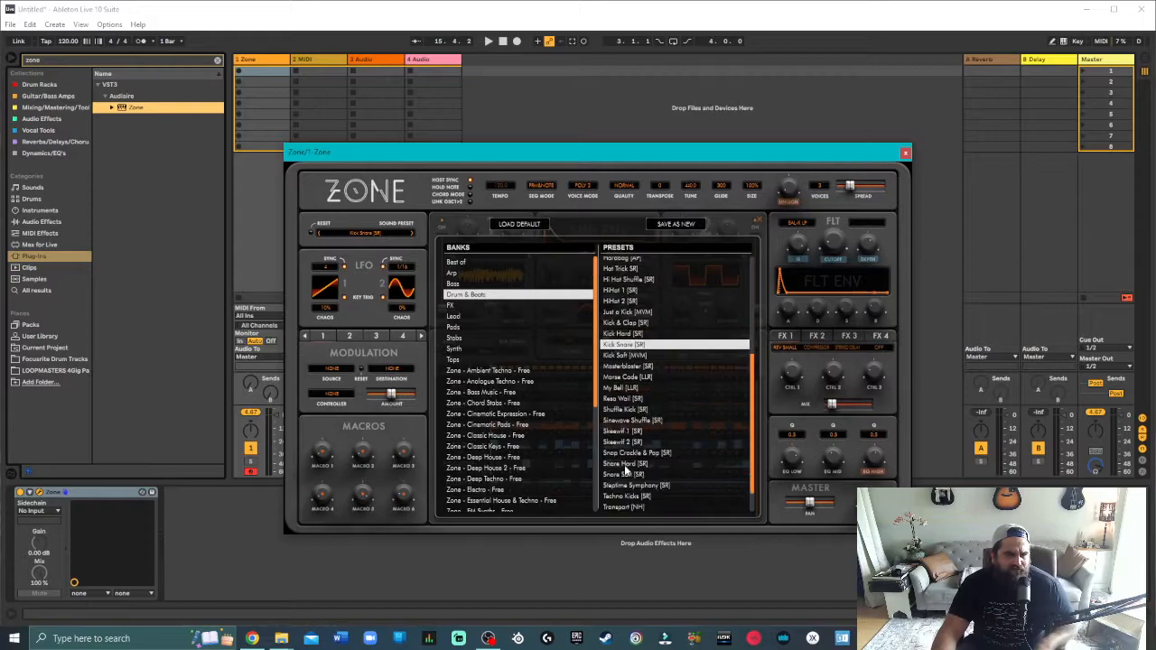
click(628, 496)
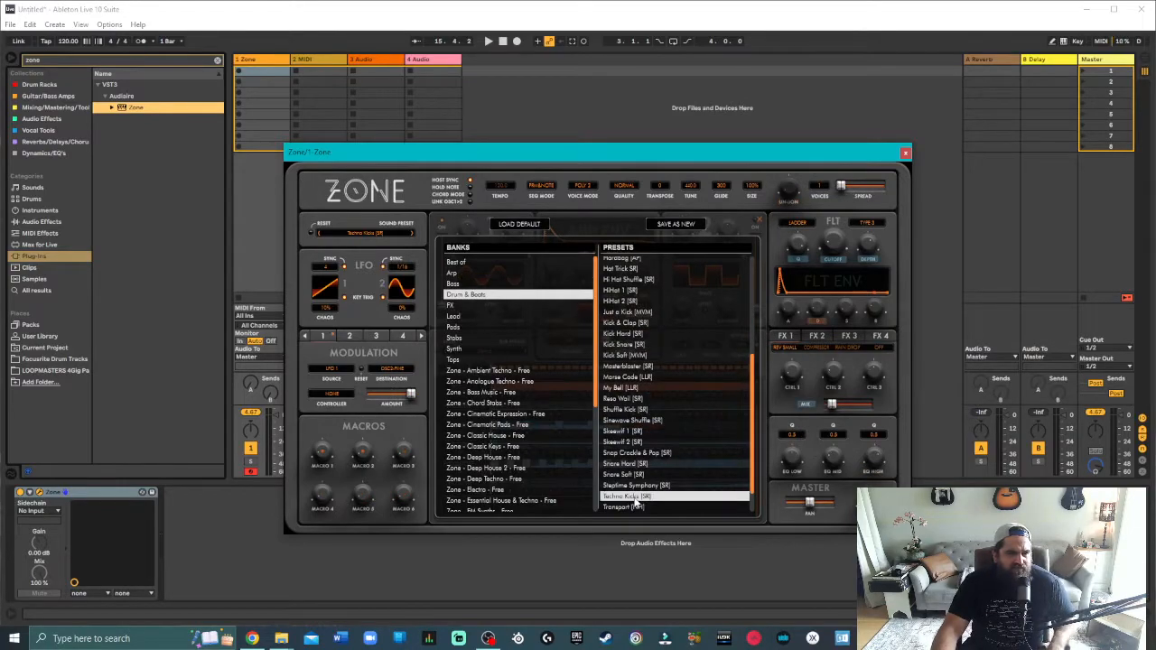
Close the preset browser to show the Techno Kicks synth controls and sequencer lanes
click(635, 495)
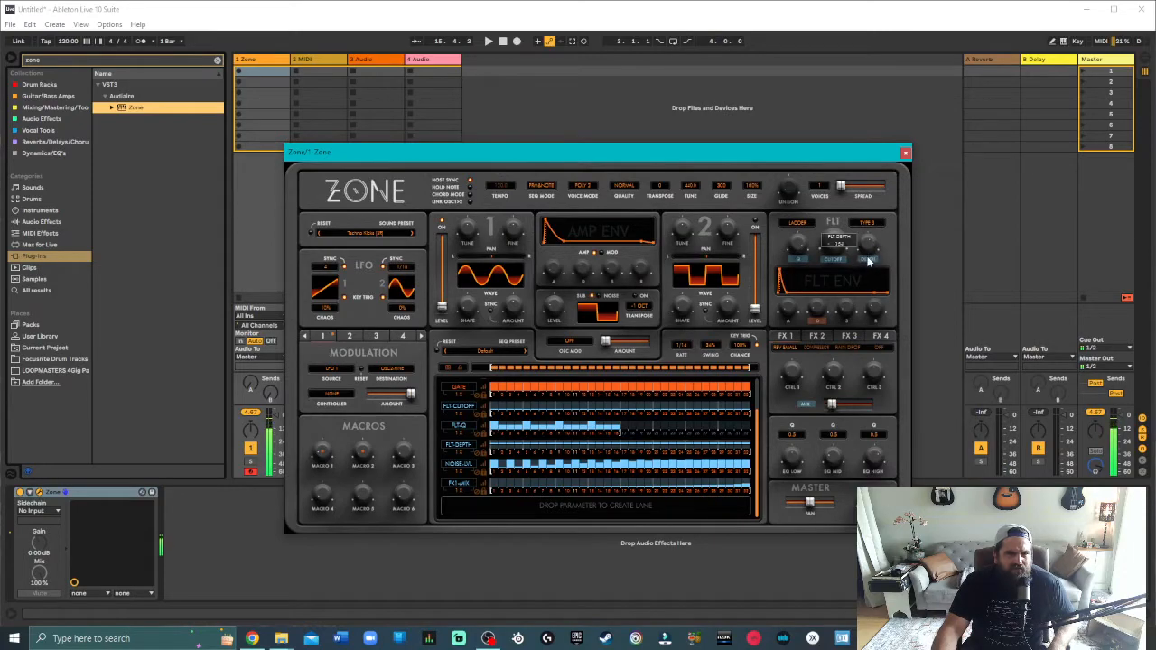
mouse_move(802, 246)
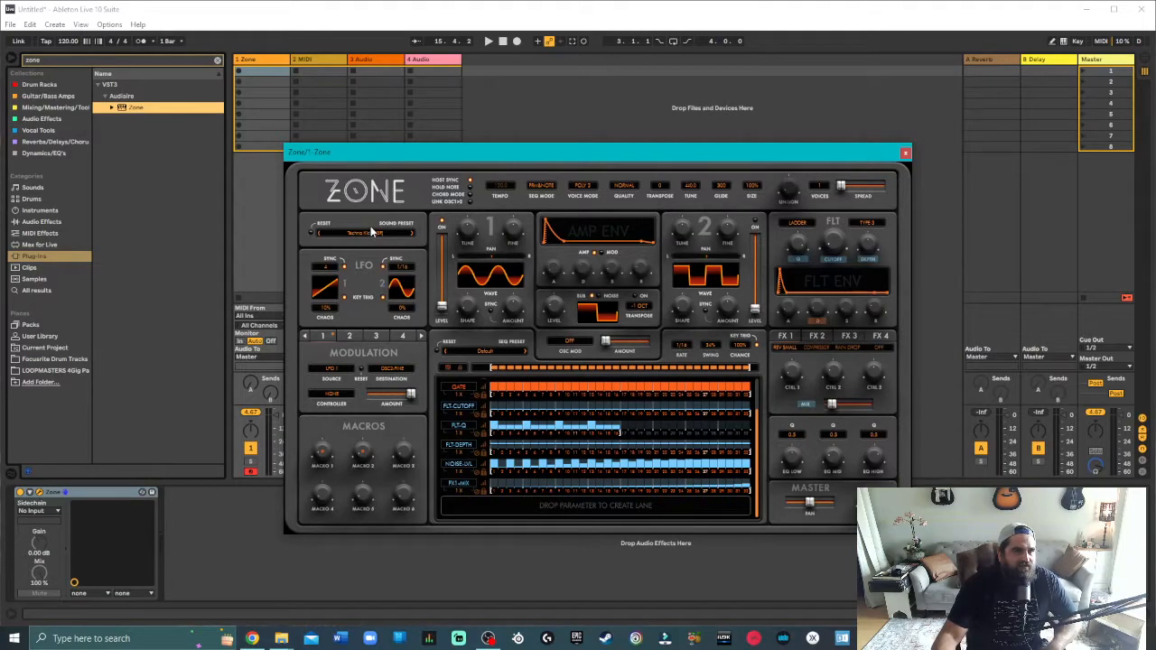
Reopen the browser on the Pads bank and load 'A Vinyl Warp [SR]'
click(370, 231)
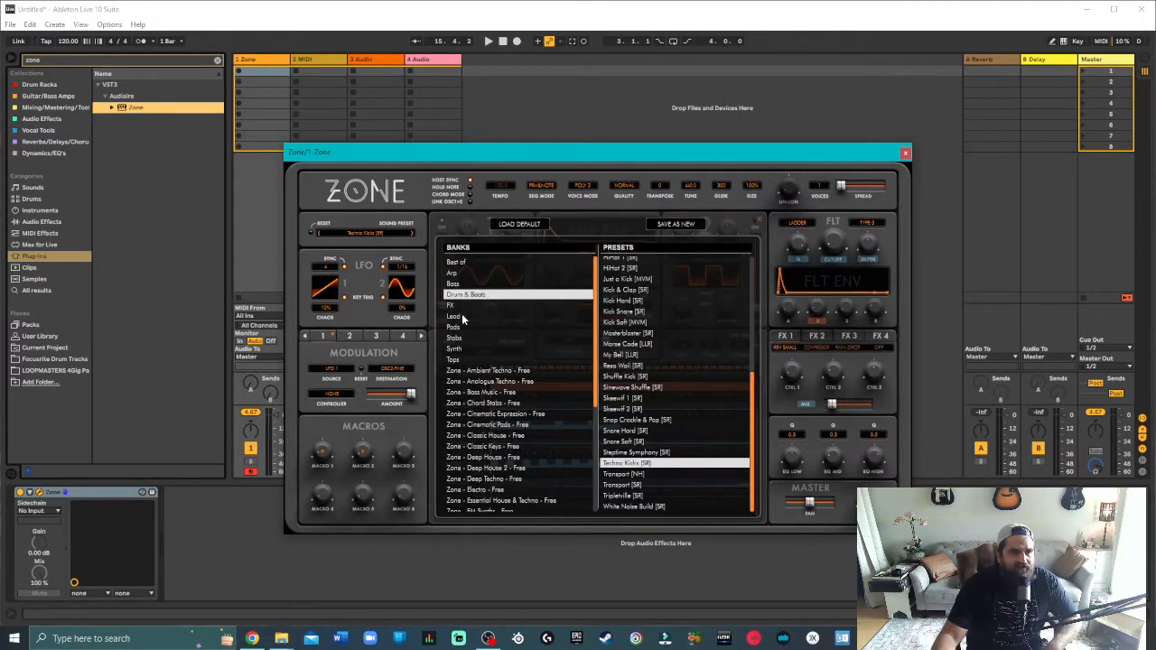
click(453, 327)
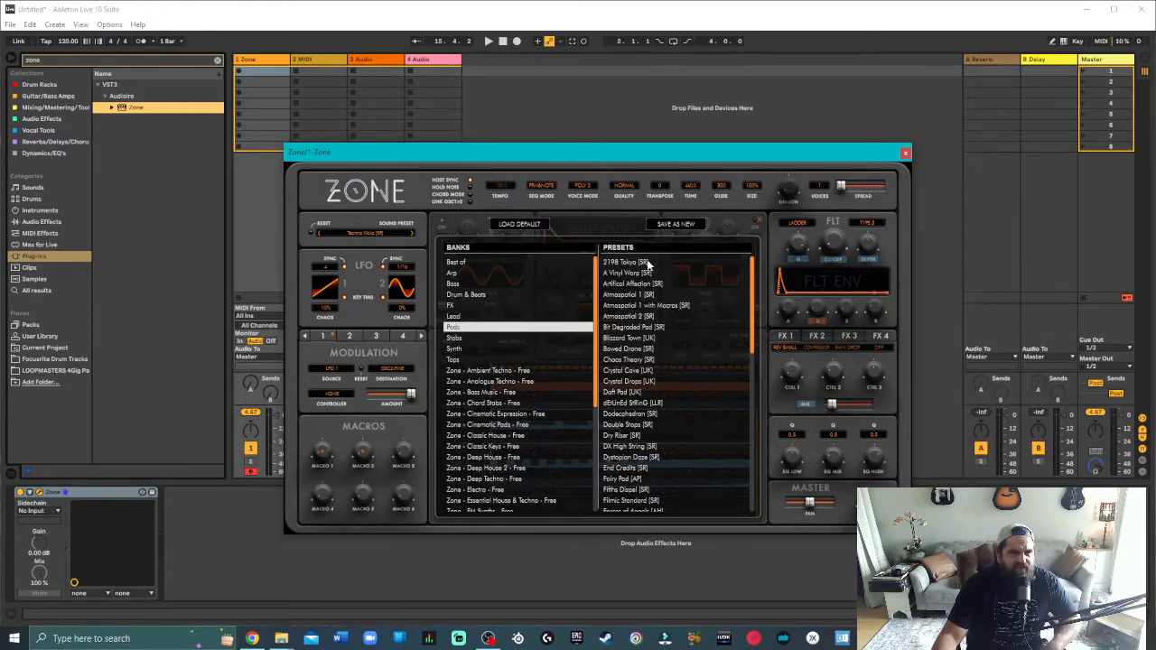
click(619, 261)
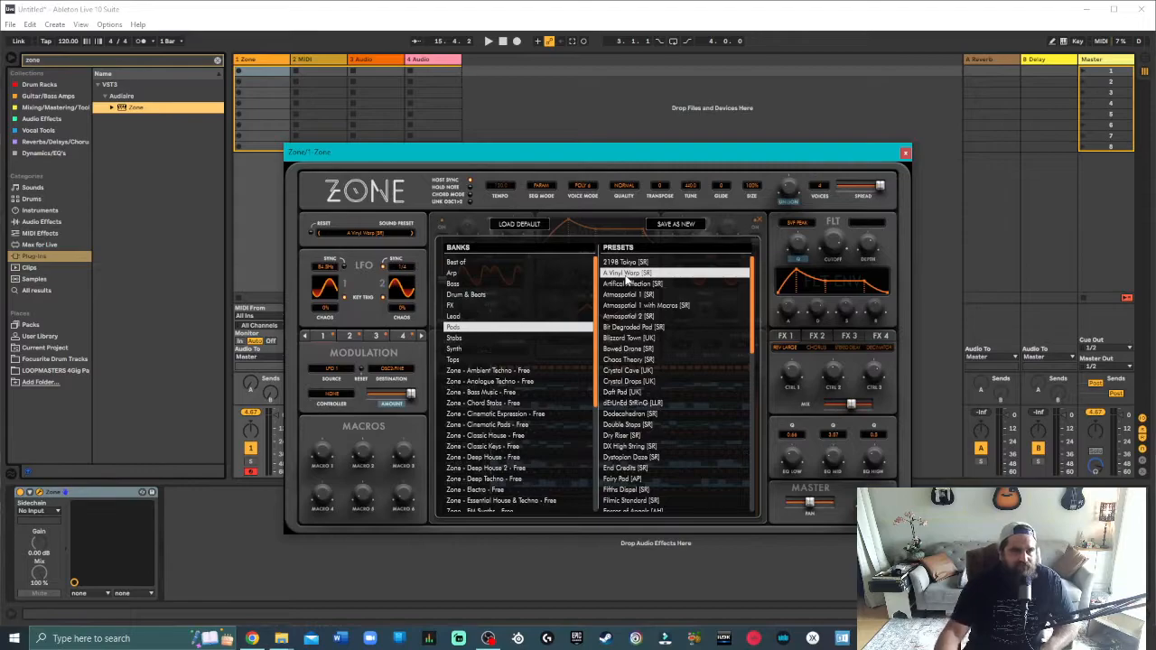
Audition 'Artificial Affection', then load 'Daft Pad [LK]' from the Pads bank
click(643, 284)
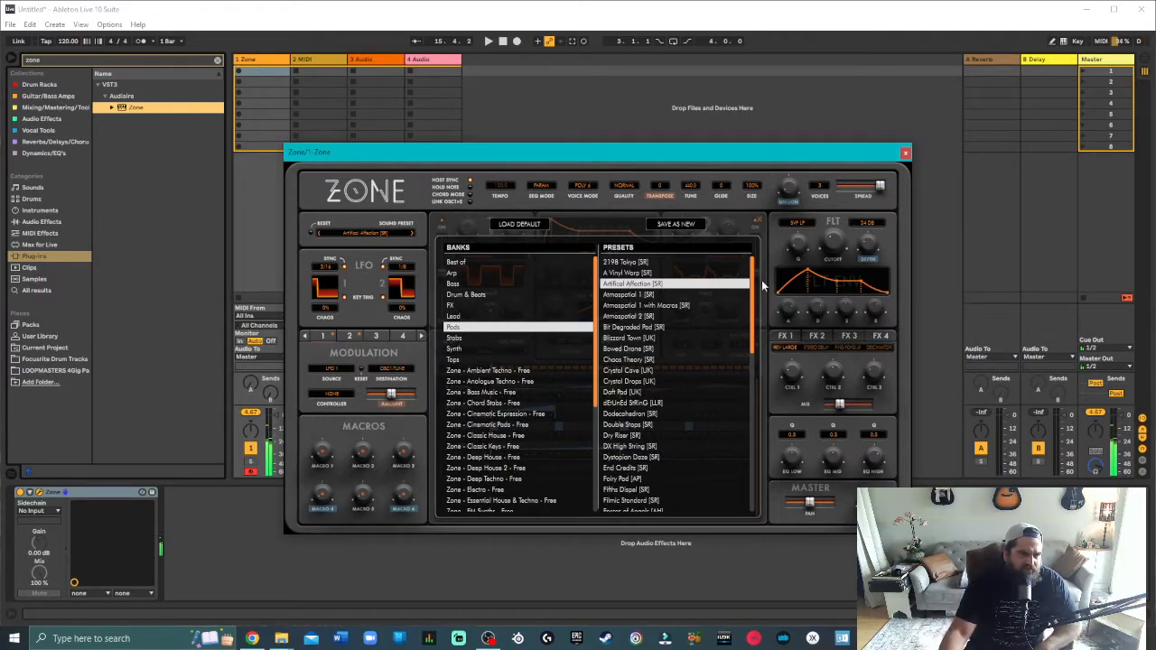
click(621, 392)
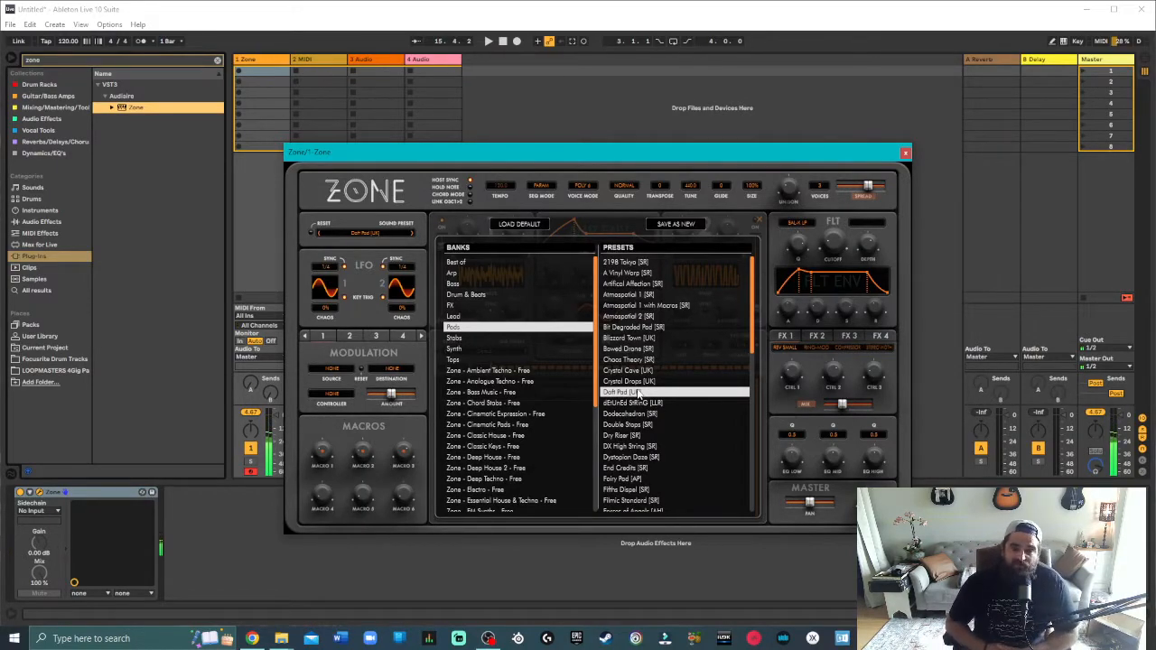
scroll(down, 3)
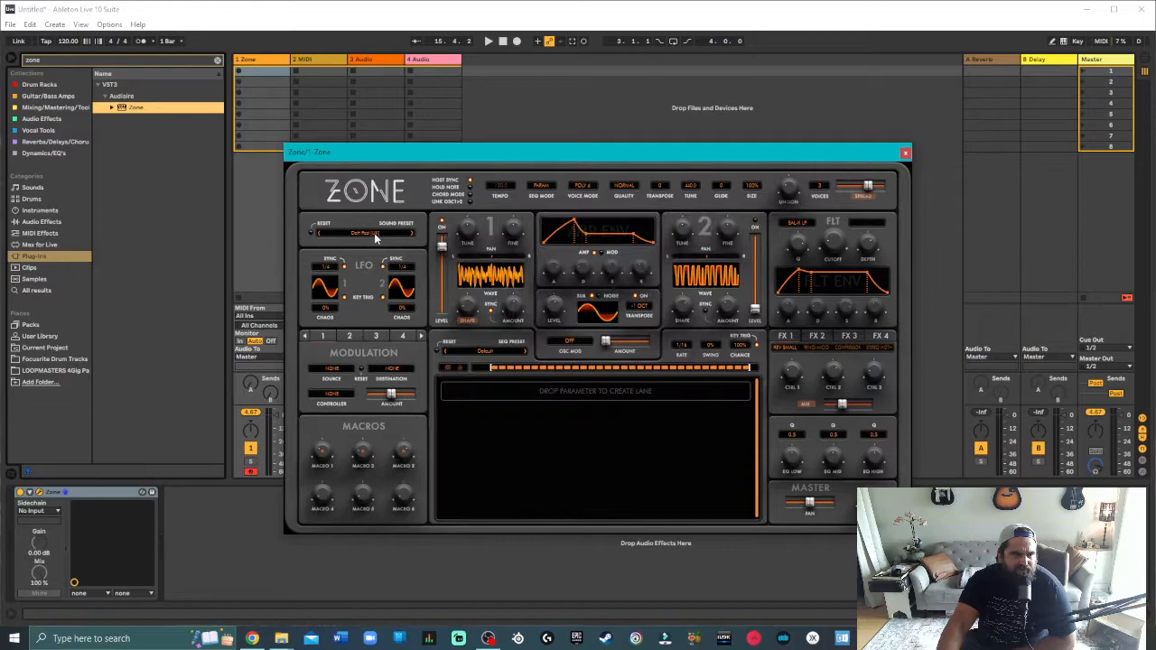
Browse Zone's preset banks and list the Lead presets
click(375, 233)
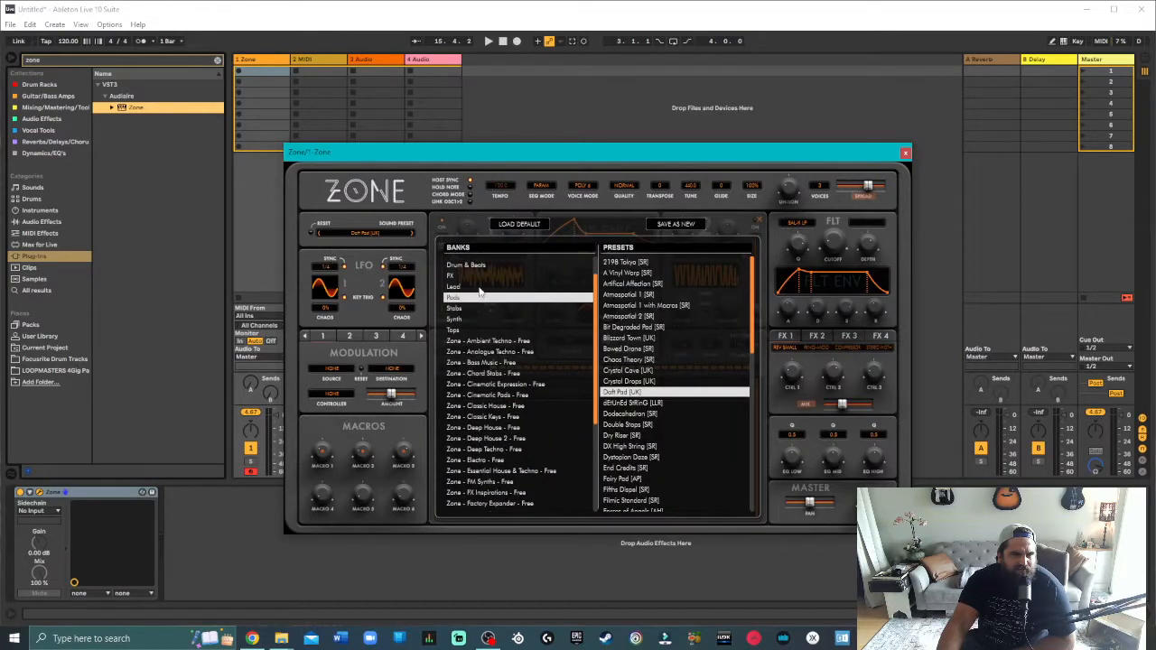
click(454, 286)
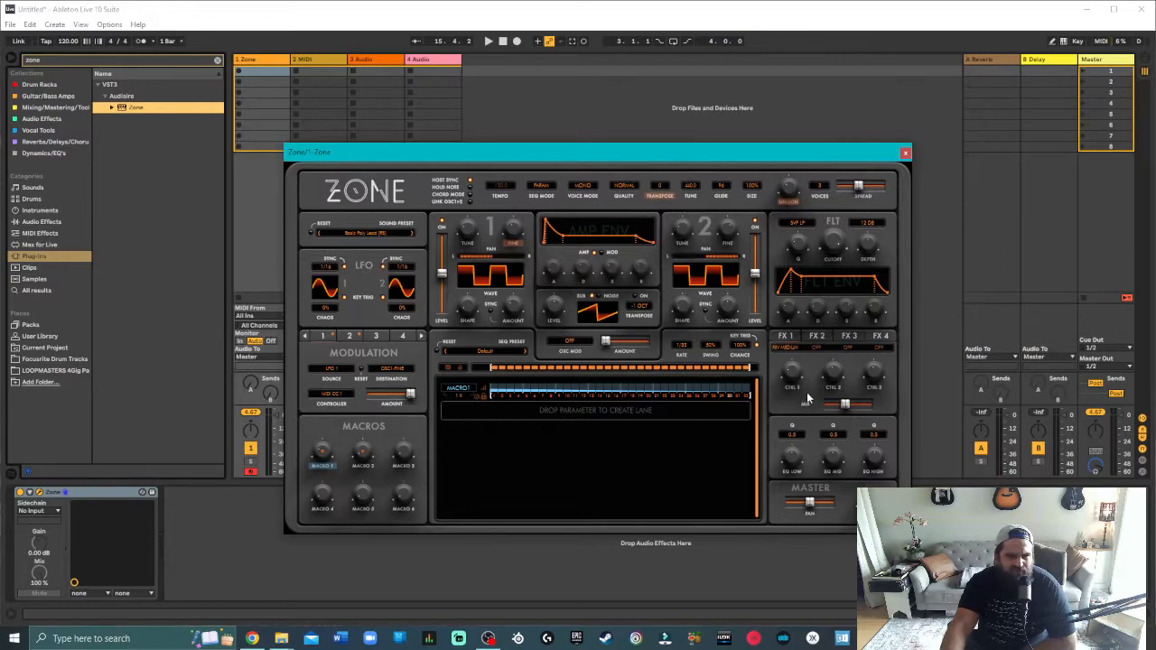
mouse_move(858, 282)
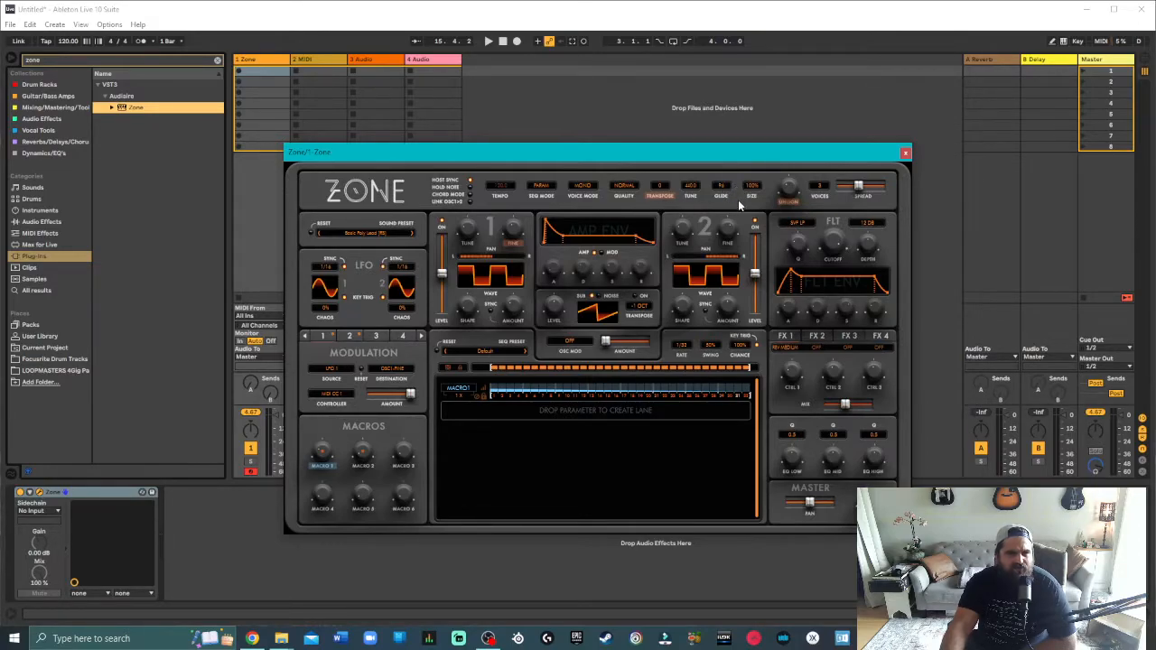
mouse_move(725, 199)
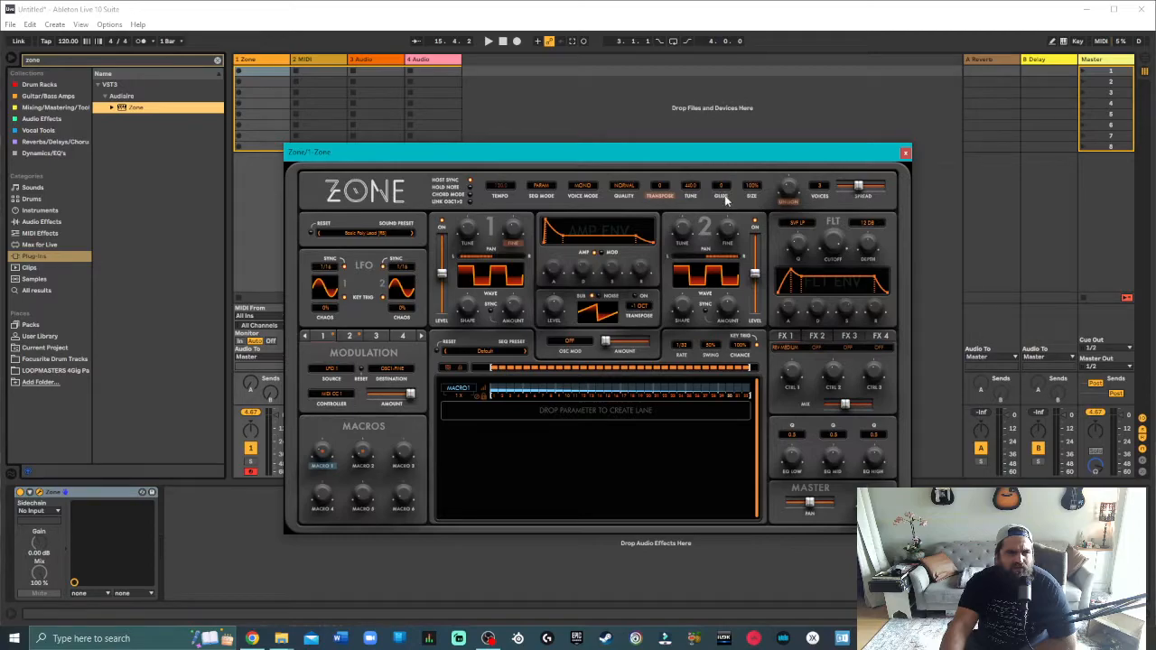